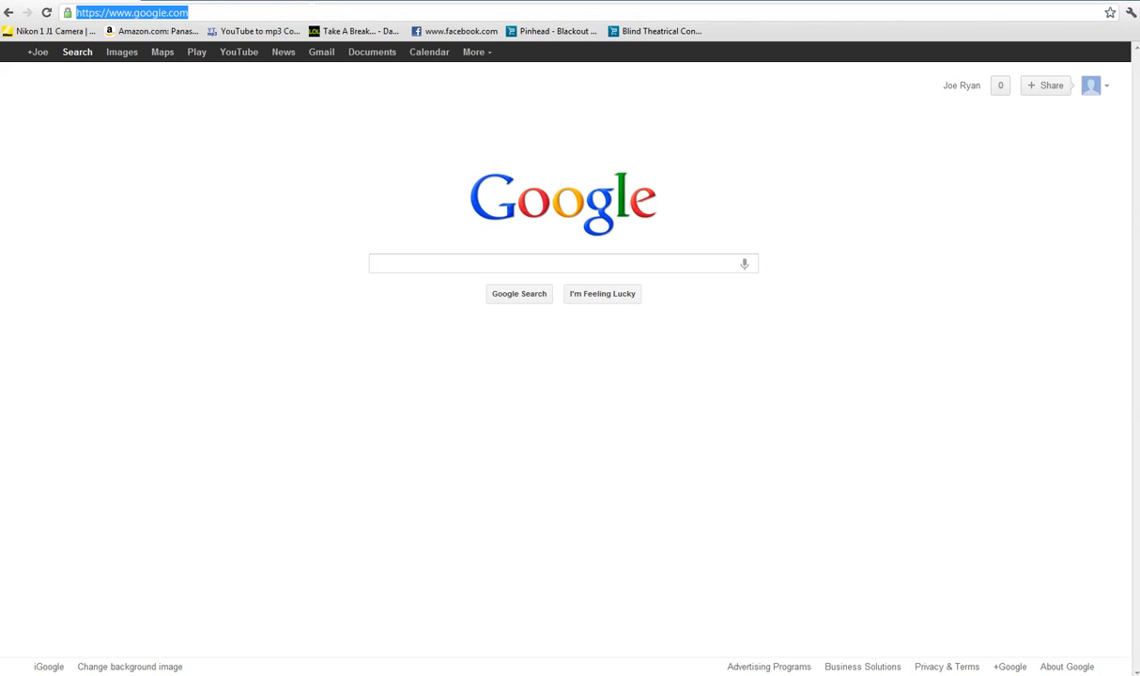
Step: Download the Mineshafter proxy for servers from mineshafter.appspot.com and keep the file
text(mineshafter.appspot.com)
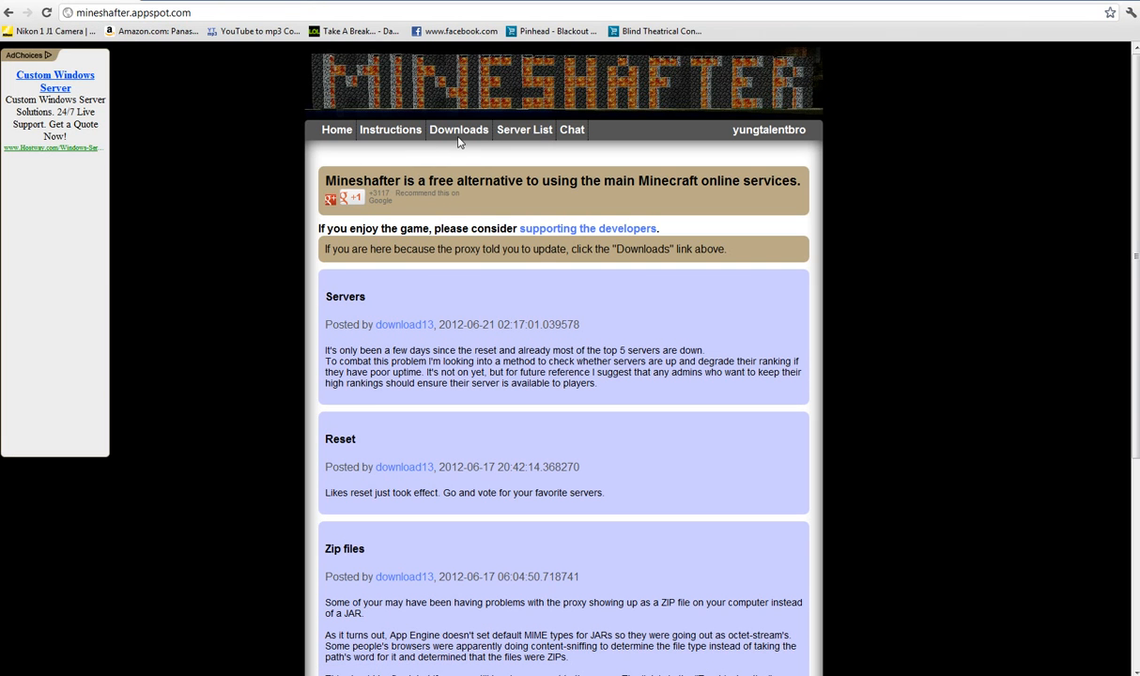
mouse_move(459, 129)
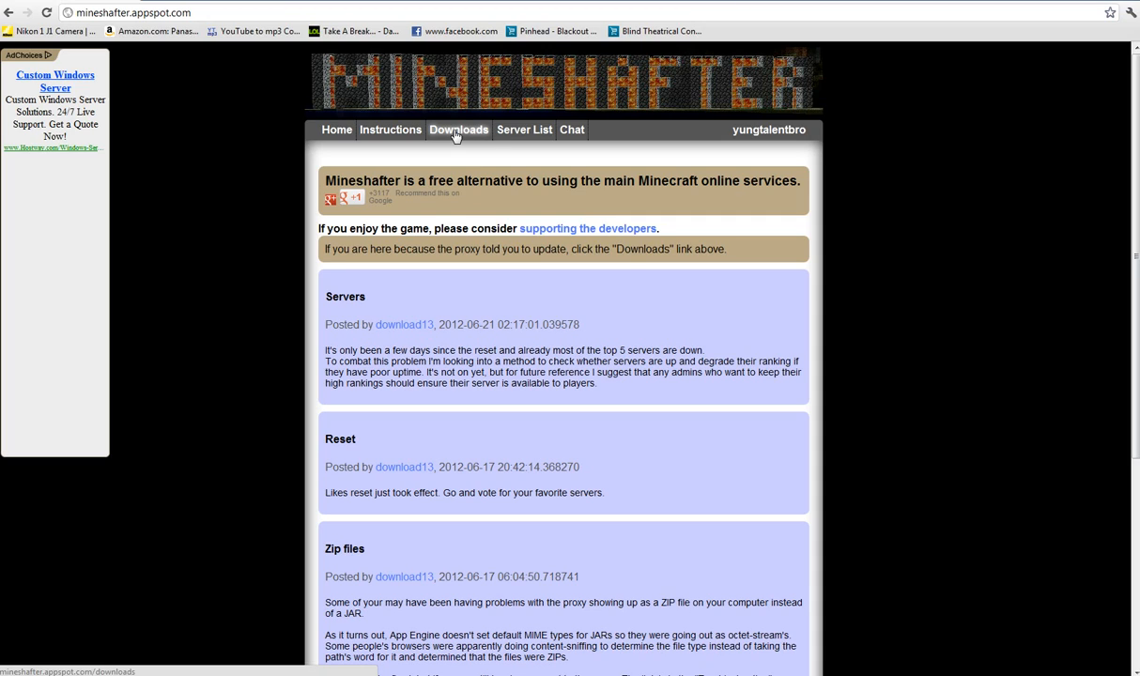
click(459, 130)
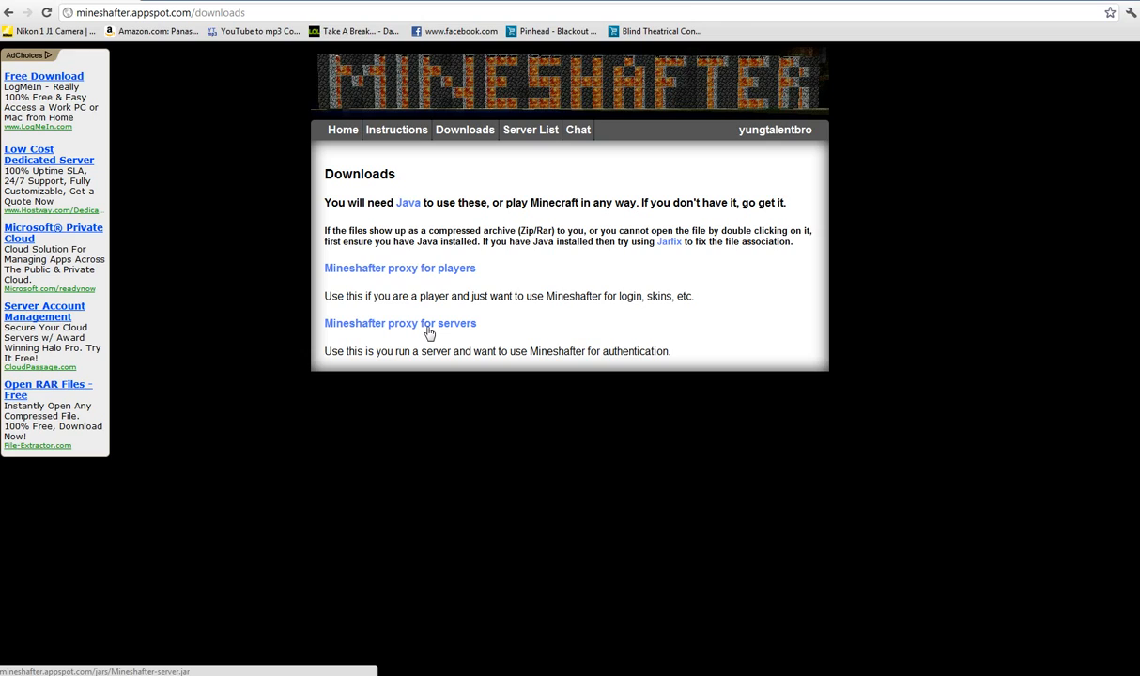
click(400, 323)
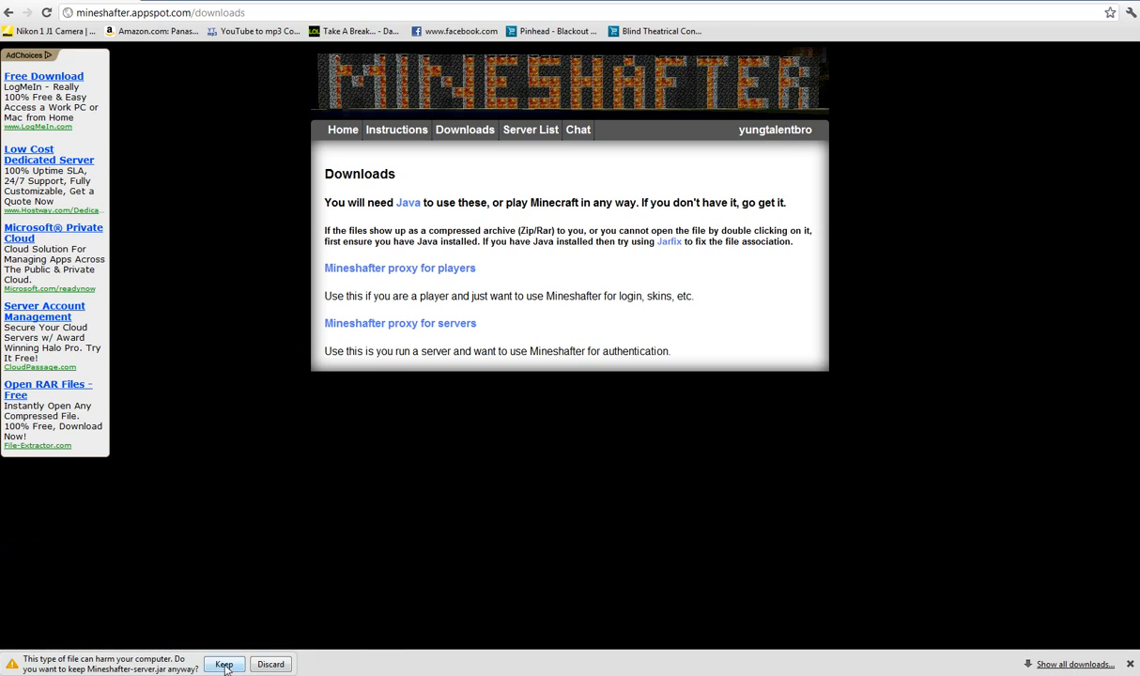
click(224, 665)
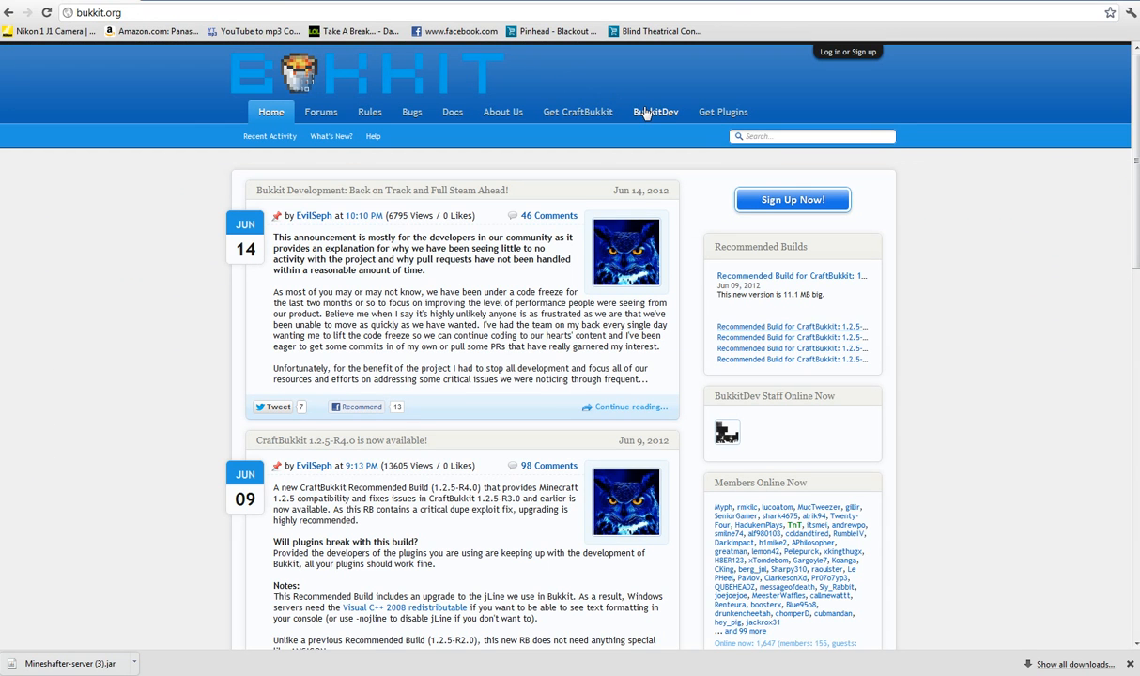
mouse_move(579, 111)
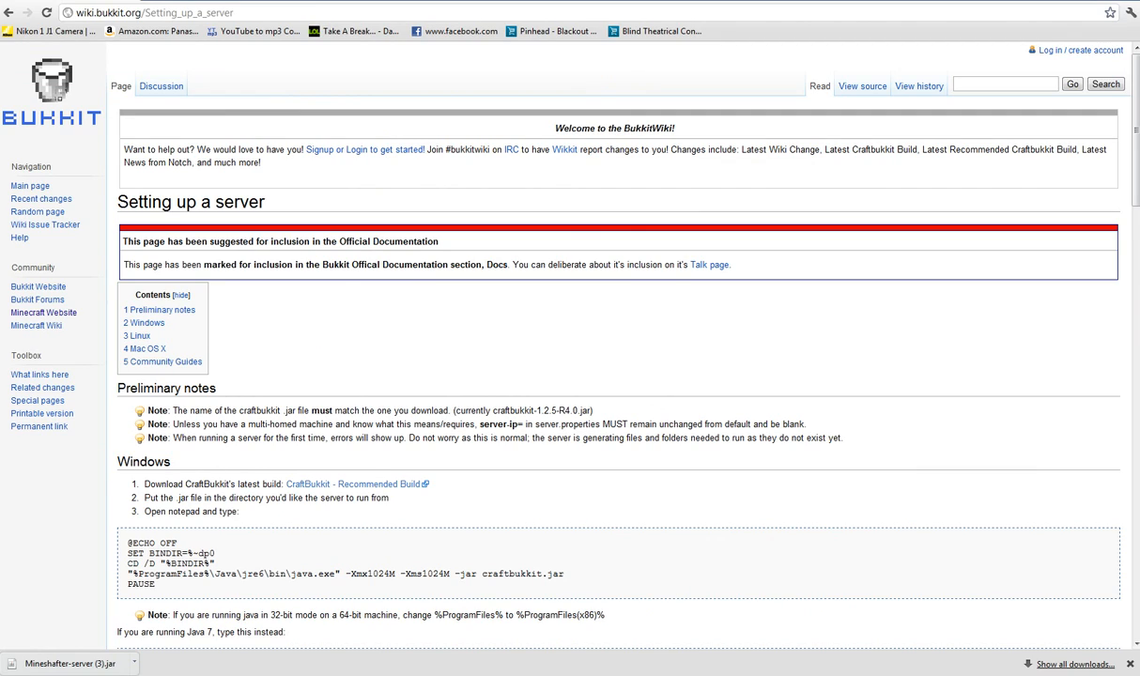
Step: Download the CraftBukkit 1.2.5-R4.0 recommended build from the Bukkit wiki, then head to Google
click(353, 485)
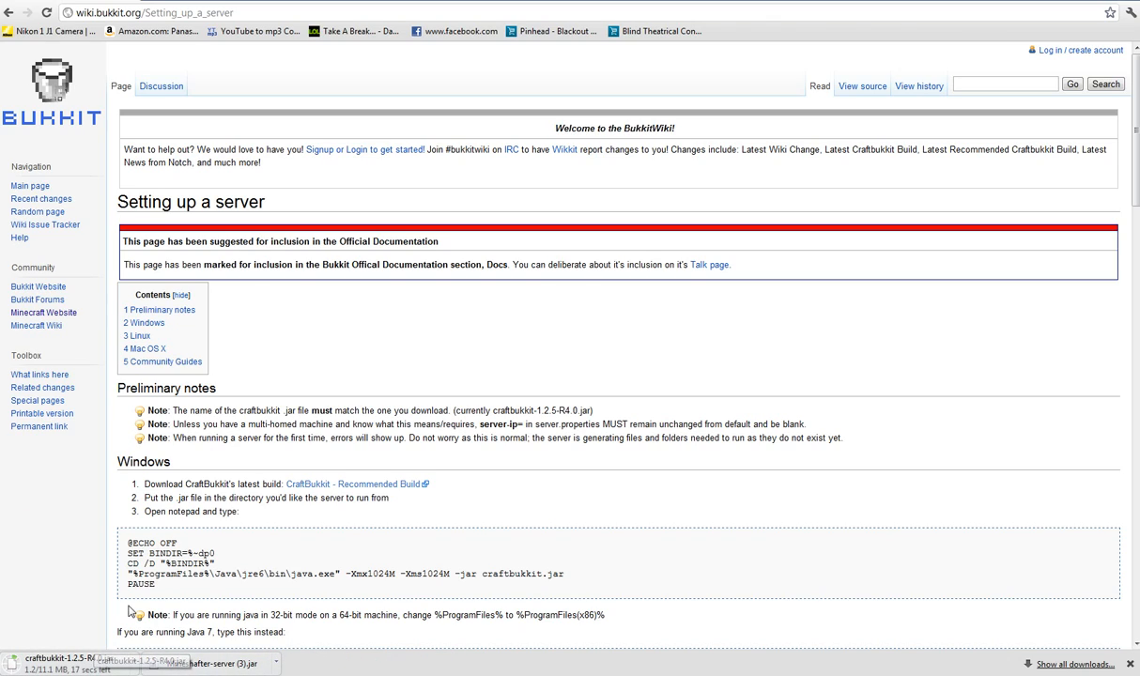
click(150, 12)
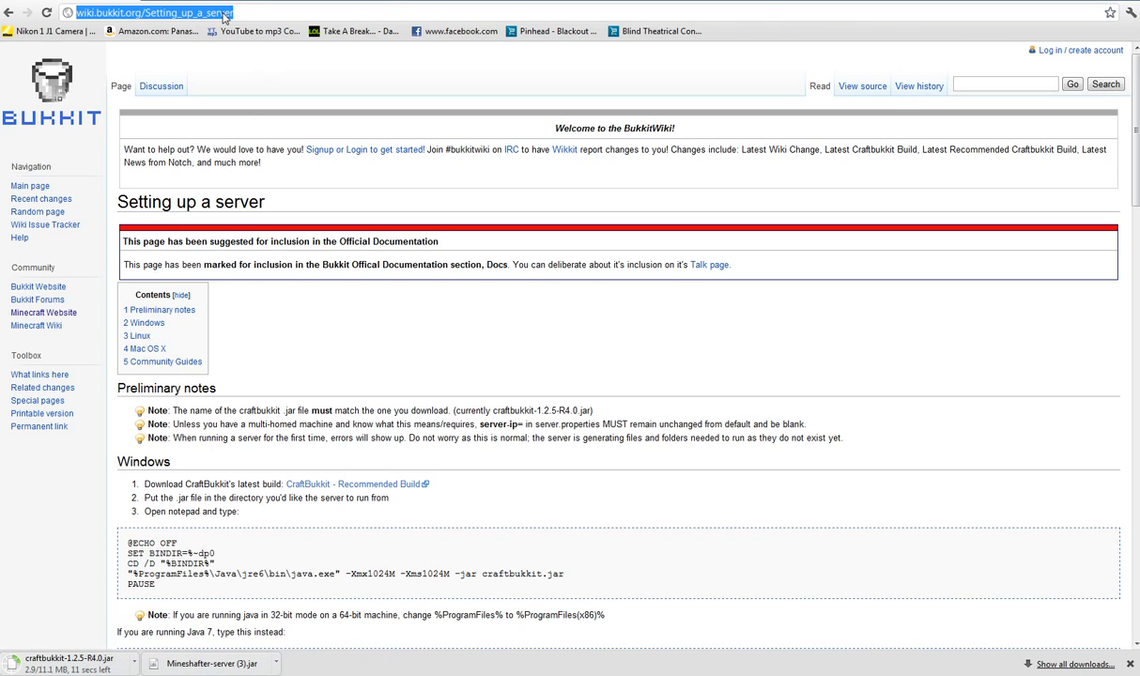
text(gooel)
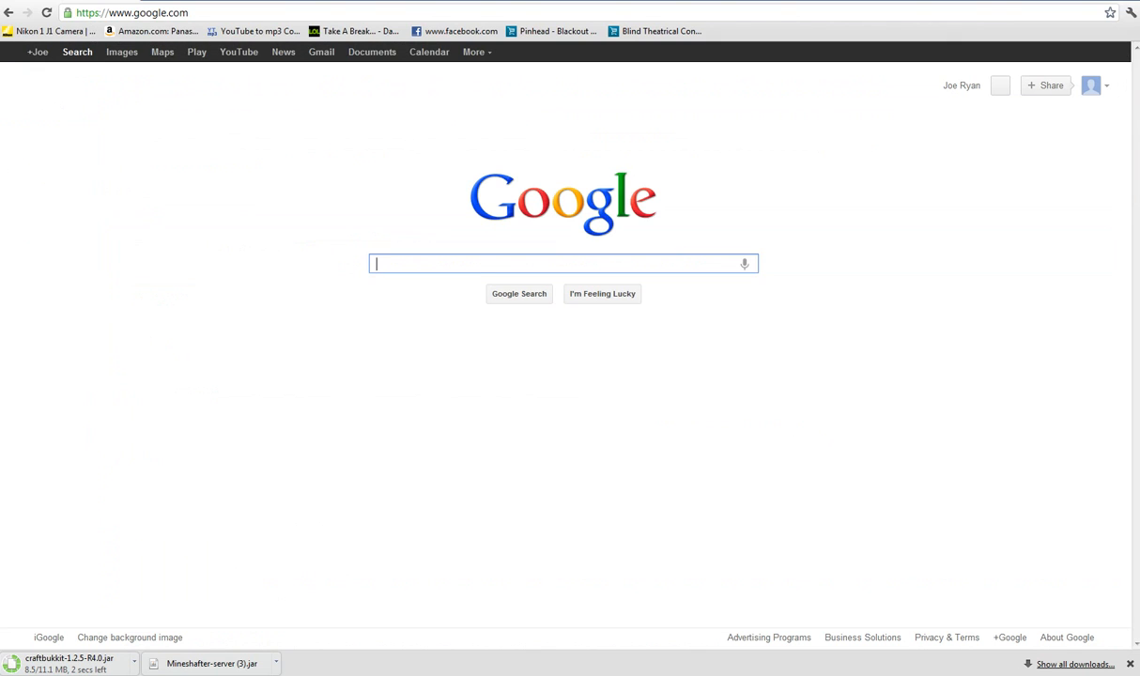
Step: Accept the Hamachi Conditions of Use and download the unmanaged Hamachi installer, keeping the file
text(hama)
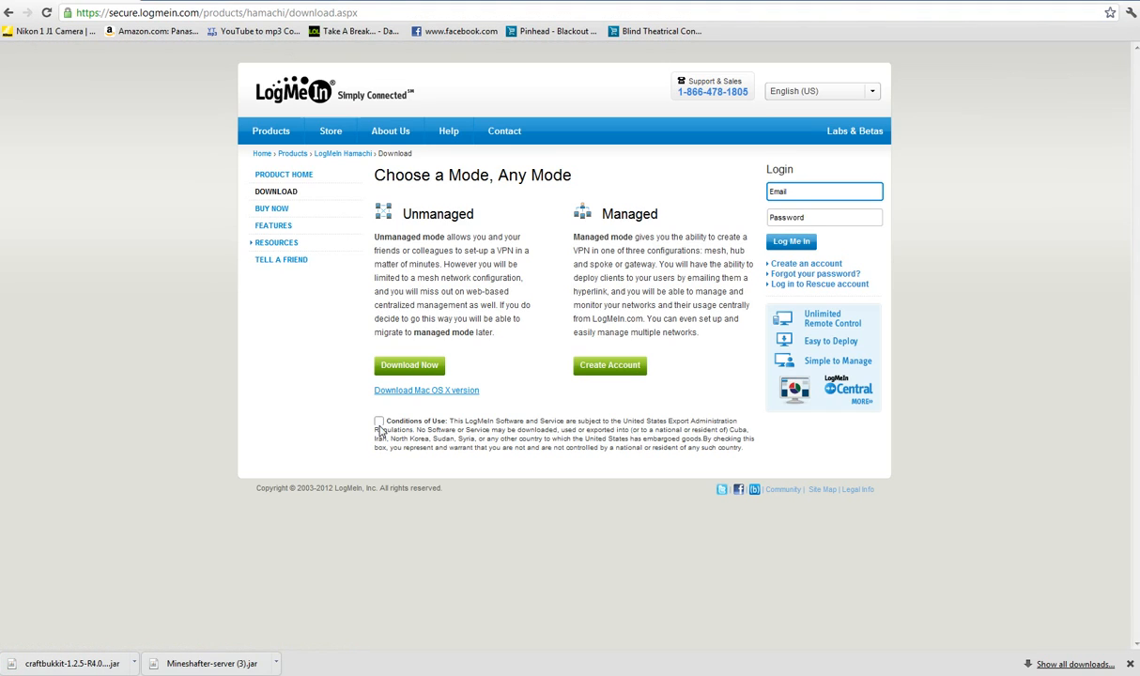
click(380, 420)
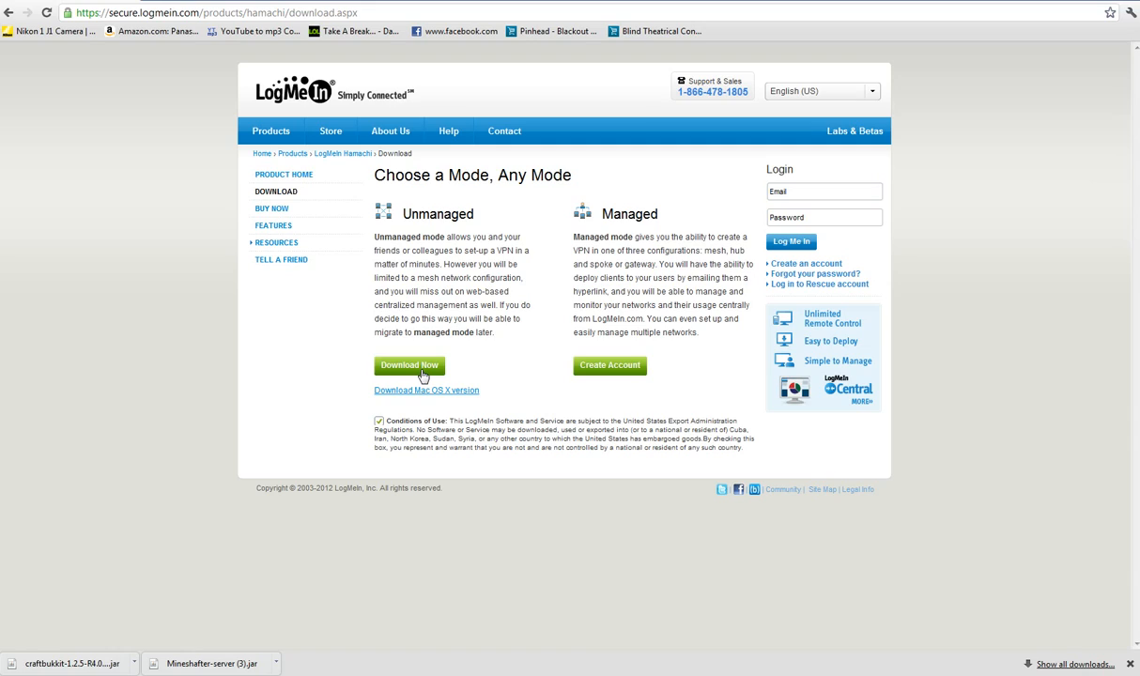
click(410, 365)
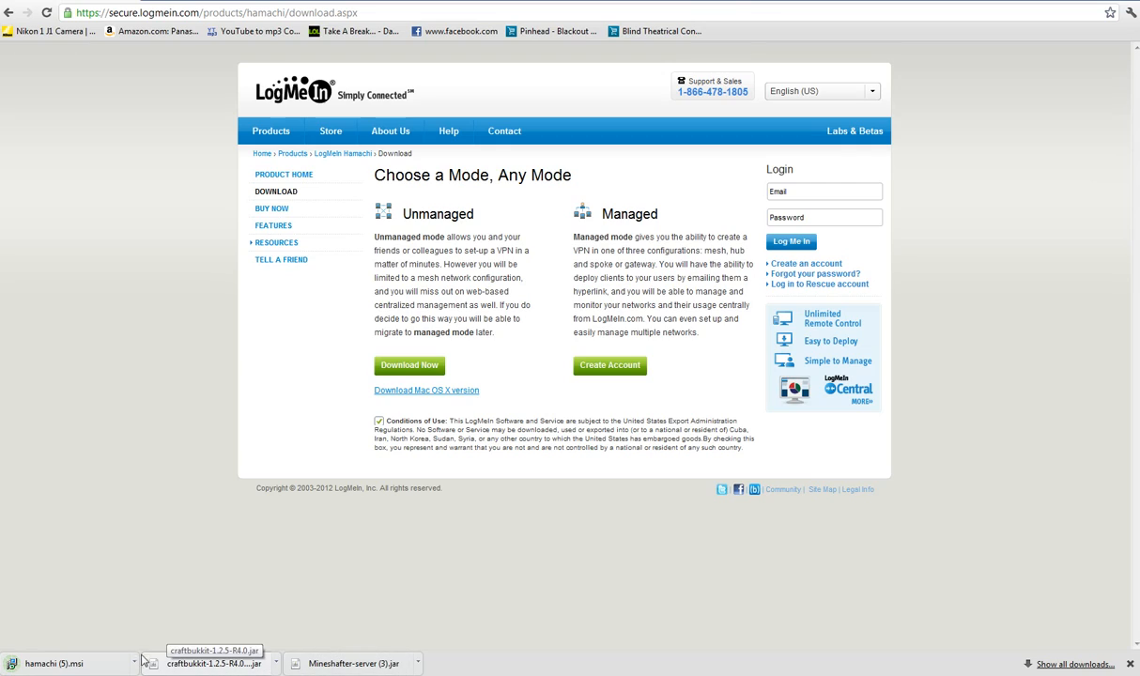
click(214, 665)
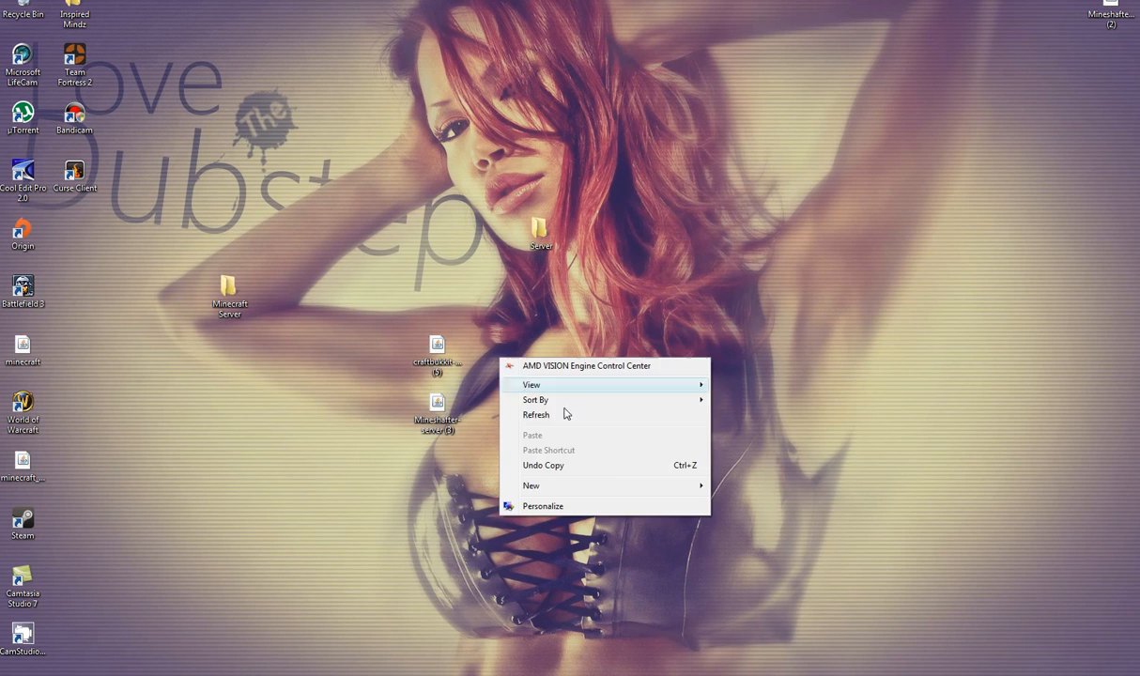
Step: Create a new desktop folder and begin naming it 'M'
click(530, 484)
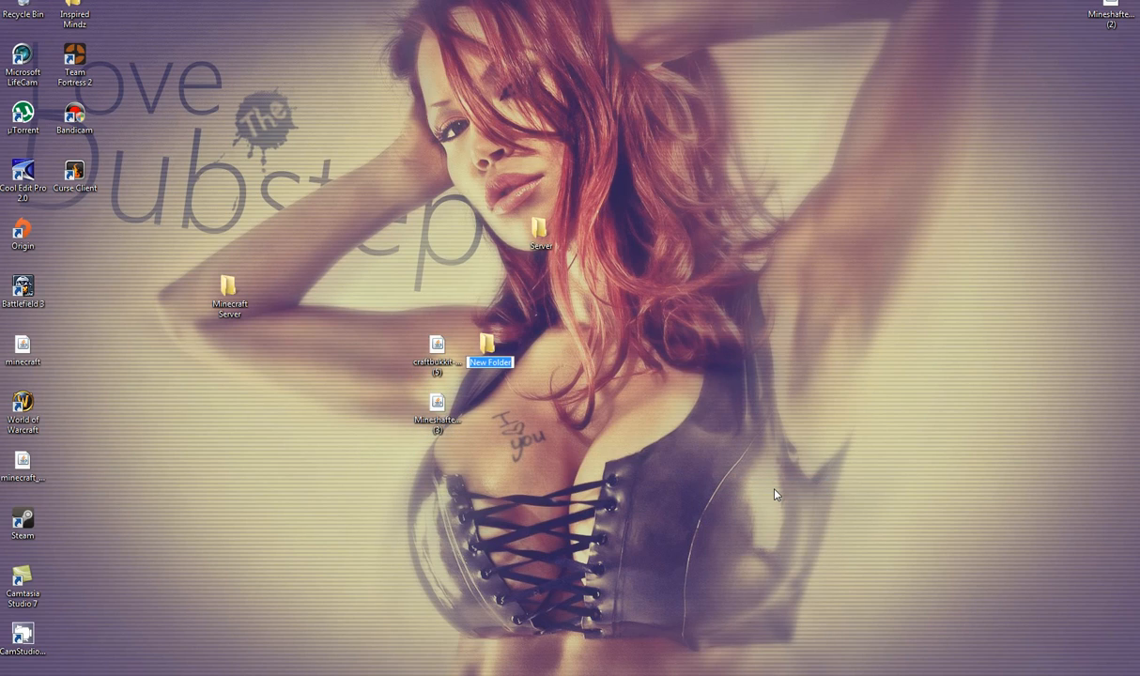
text(M)
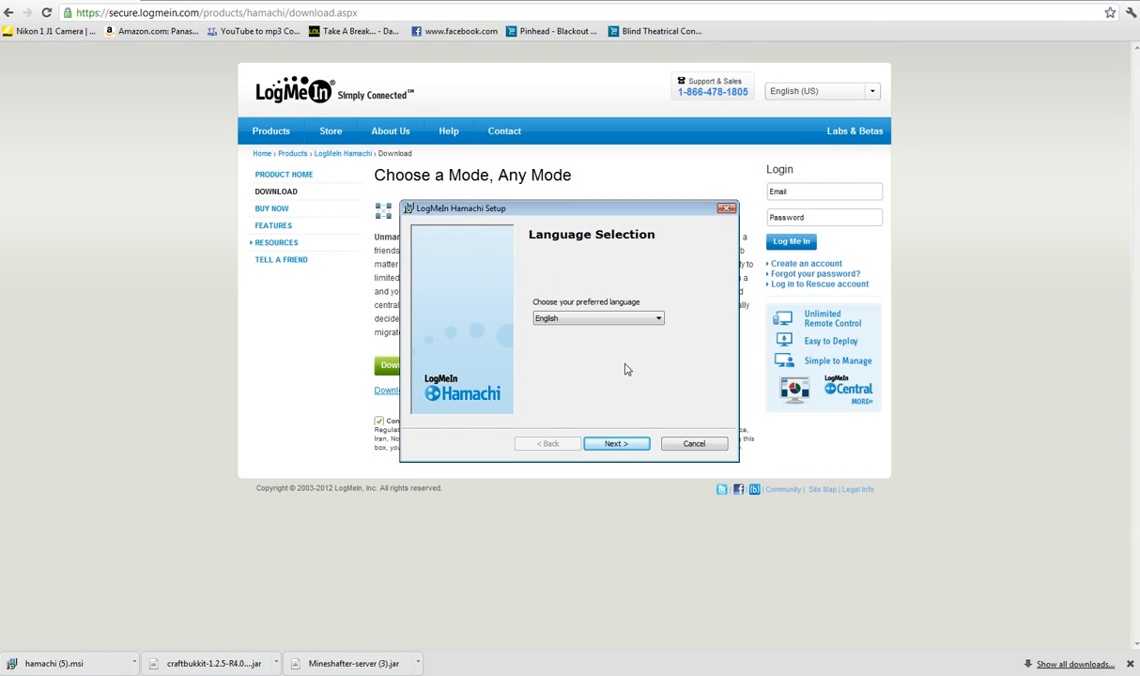
Step: Cancel the LogMeIn Hamachi Setup at Language Selection and confirm with Yes
click(695, 444)
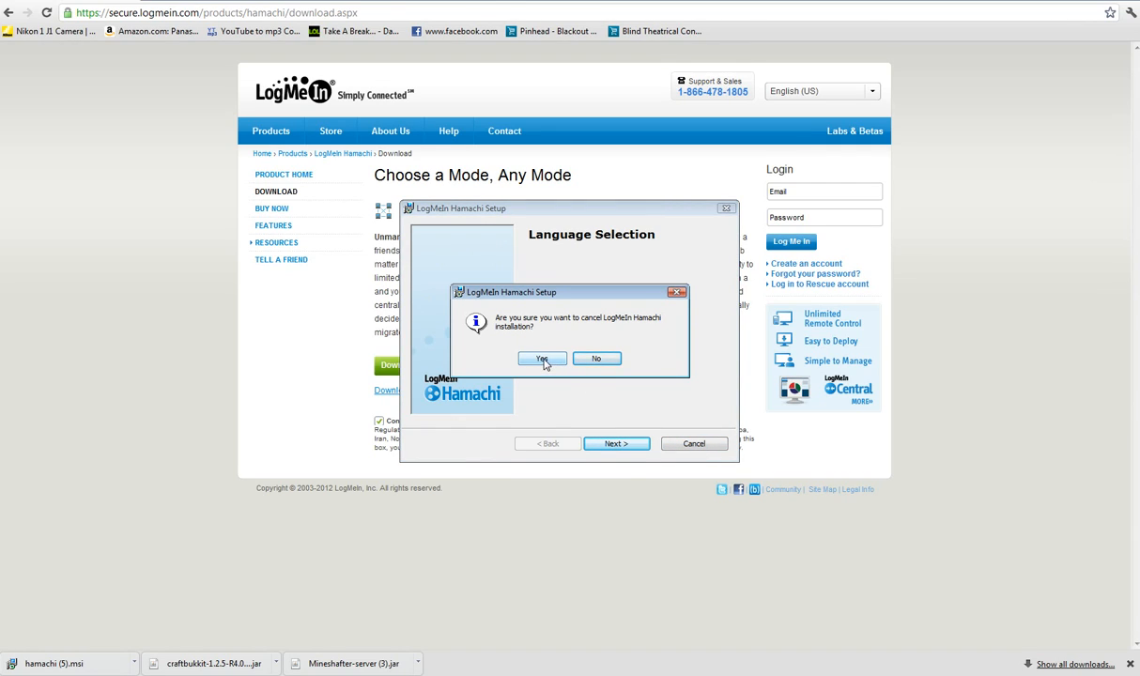
click(541, 359)
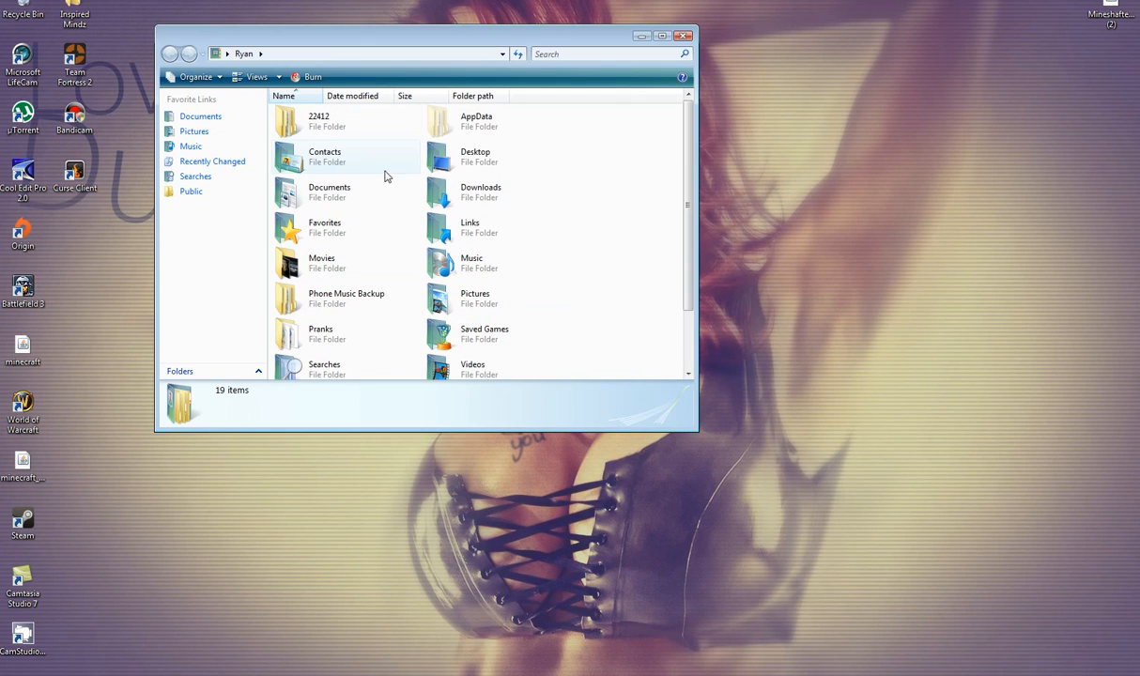
Step: Browse through the Downloads folder contents and open one of the downloaded files
double_click(481, 192)
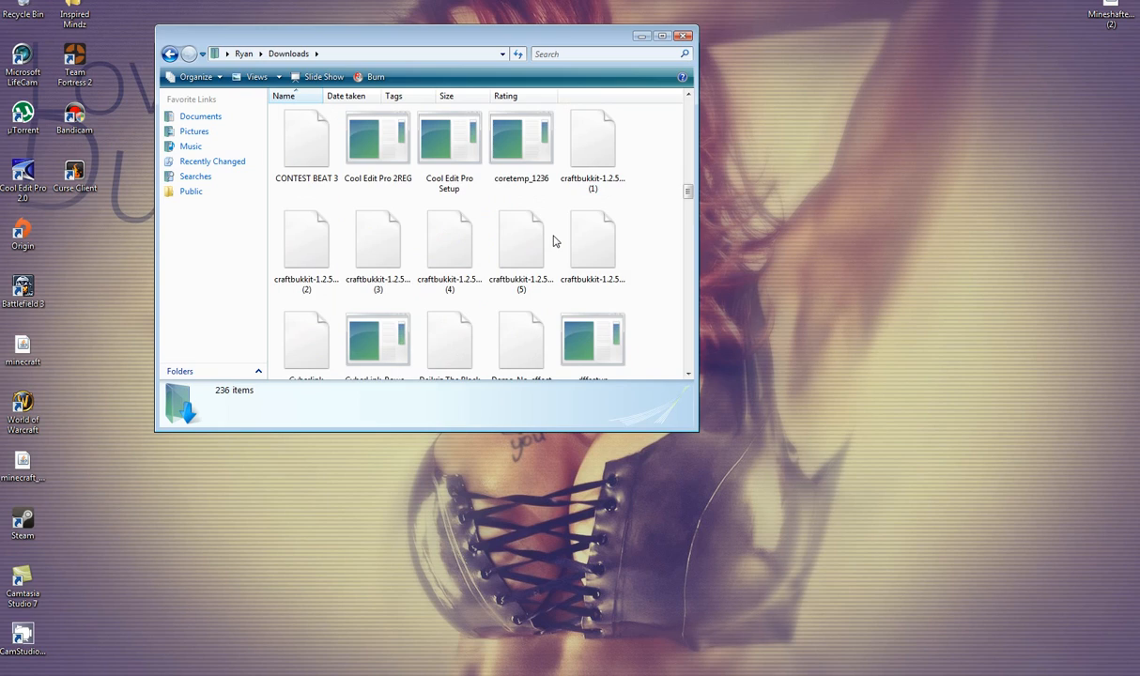
scroll(down, 3)
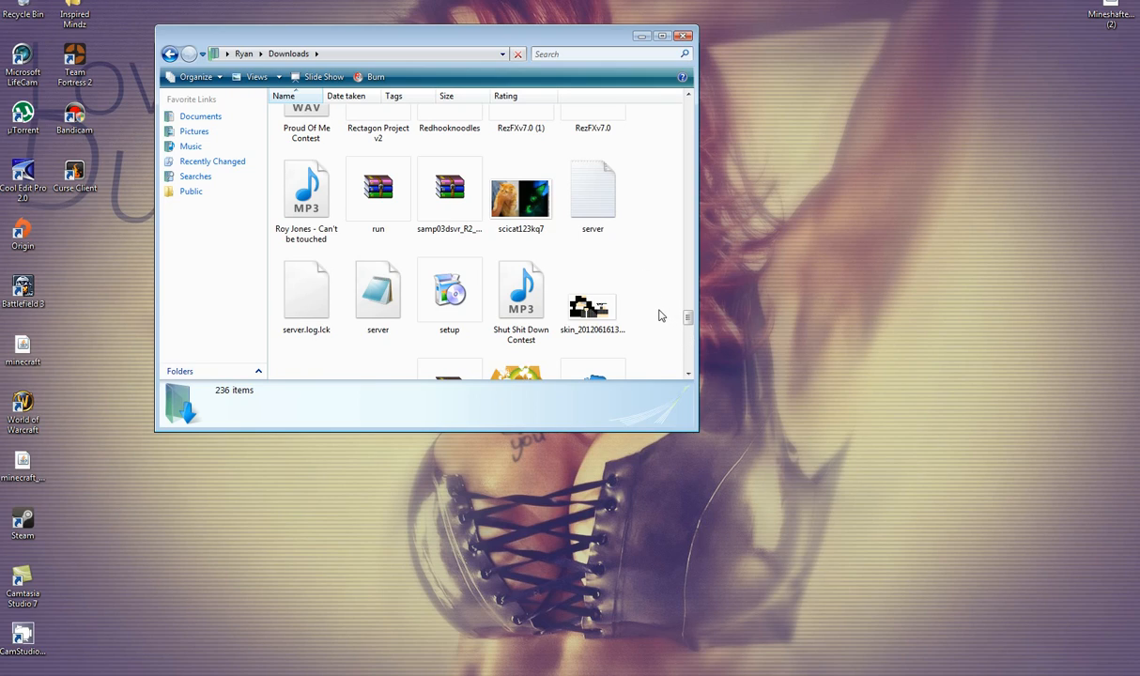
scroll(down, 3)
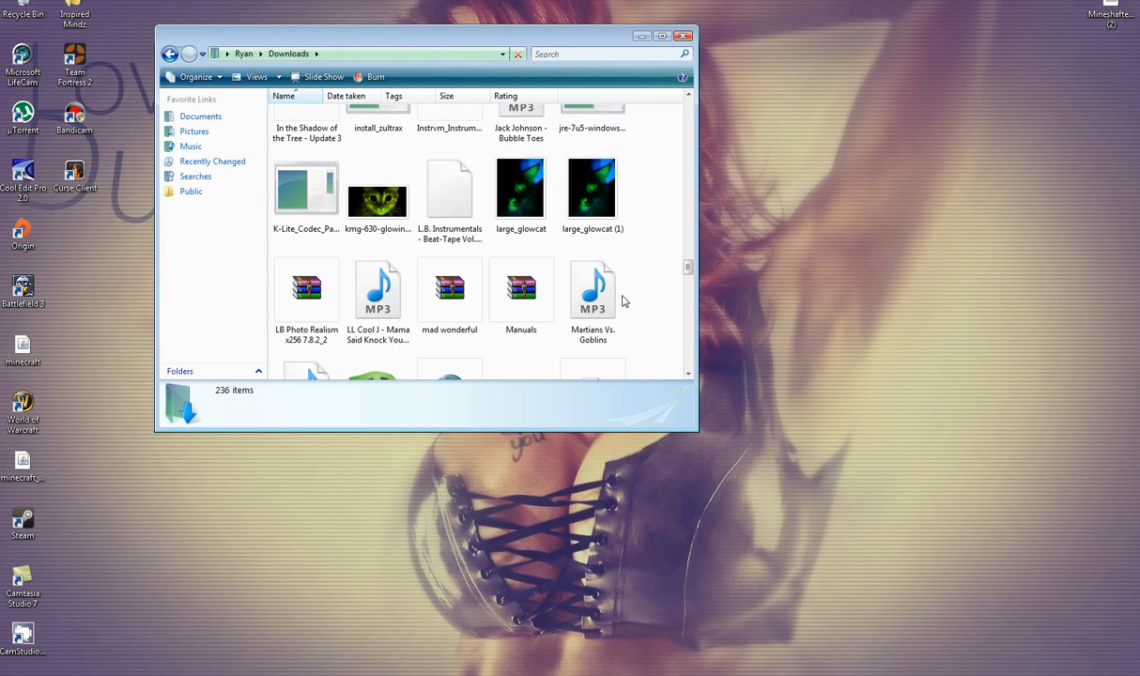
scroll(down, 3)
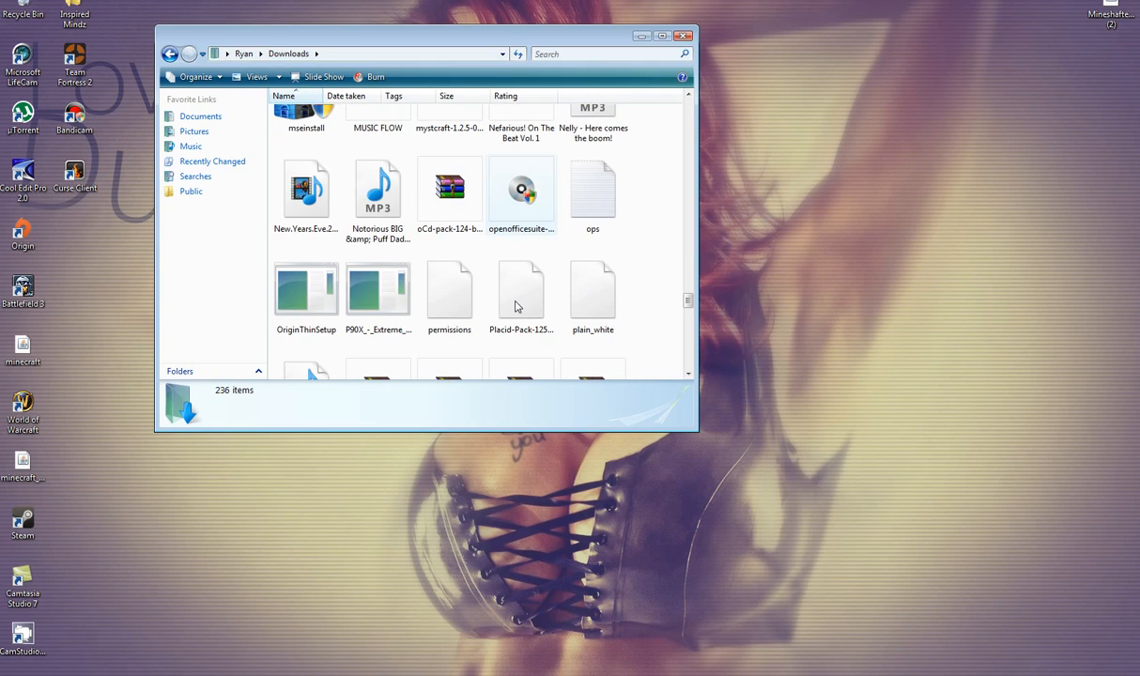
scroll(down, 3)
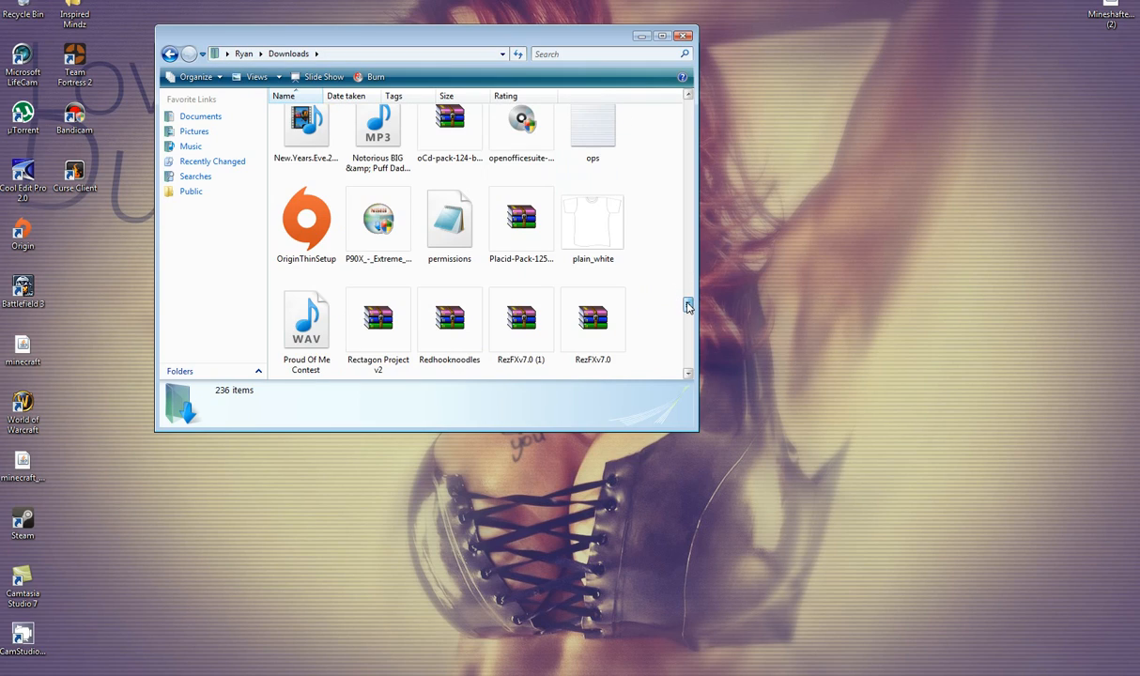
scroll(down, 3)
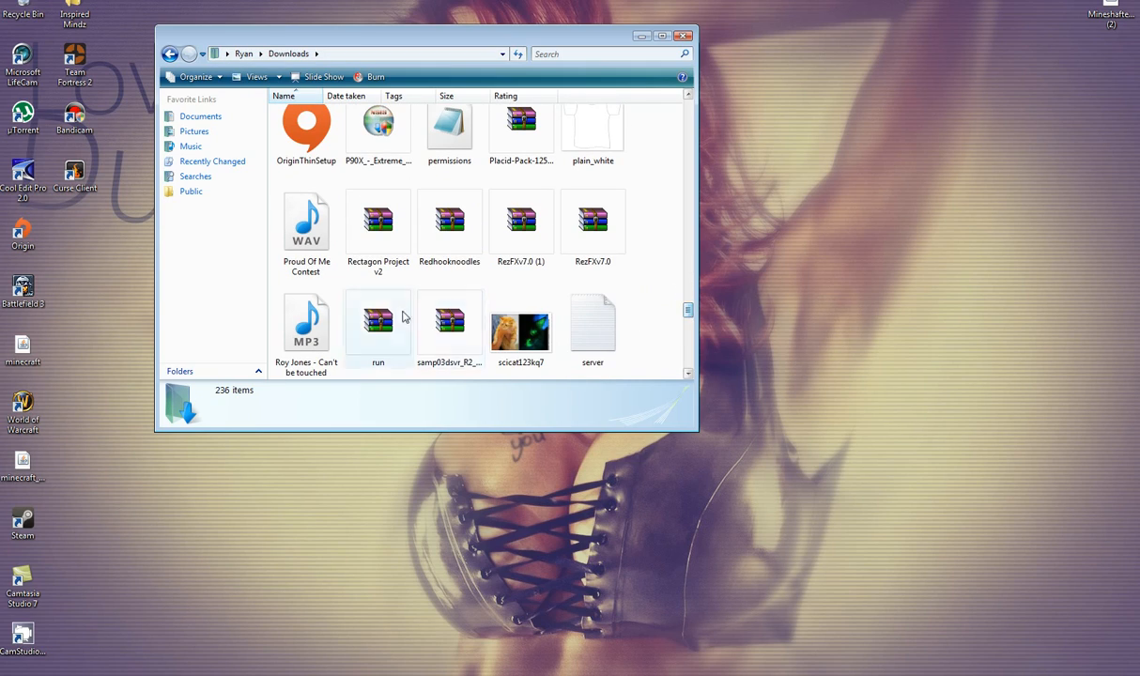
double_click(377, 323)
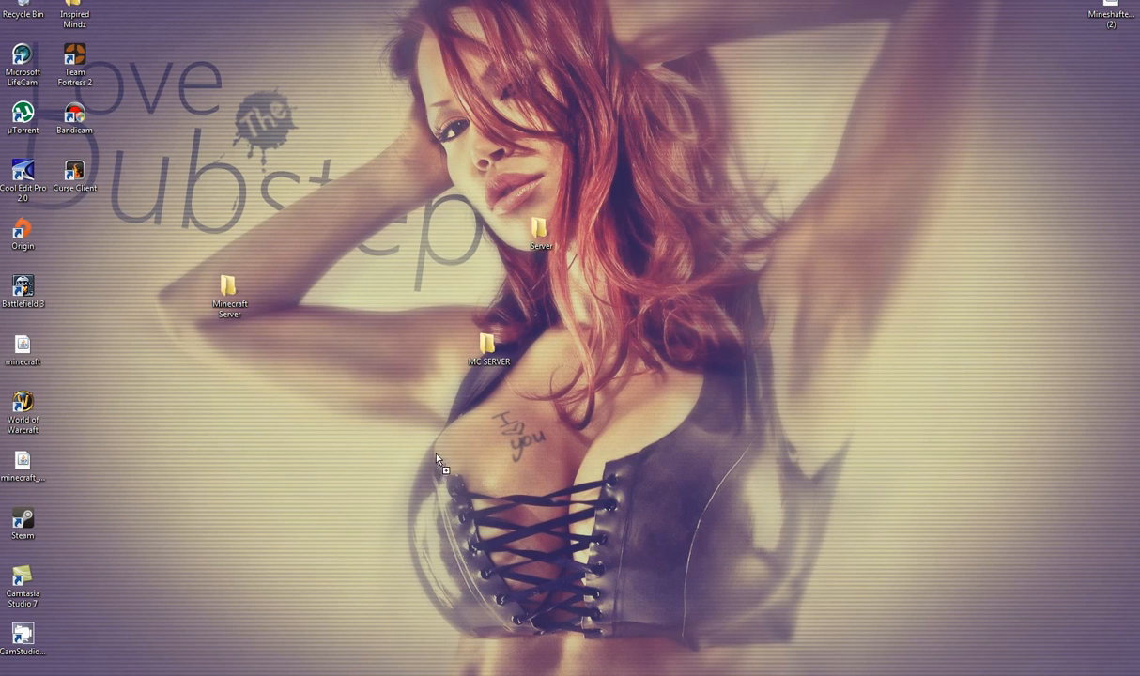
Step: Rename the MC SERVER jars to craftbukkit and Mineshafterserver, then run the server to generate its files
click(488, 348)
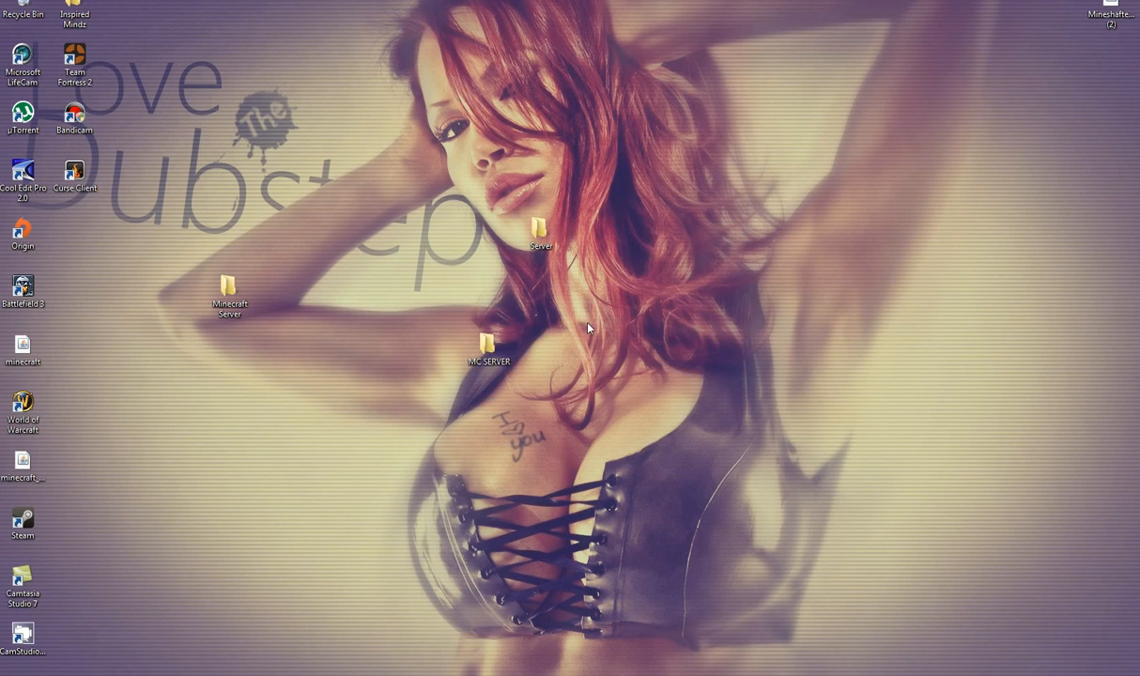
double_click(488, 344)
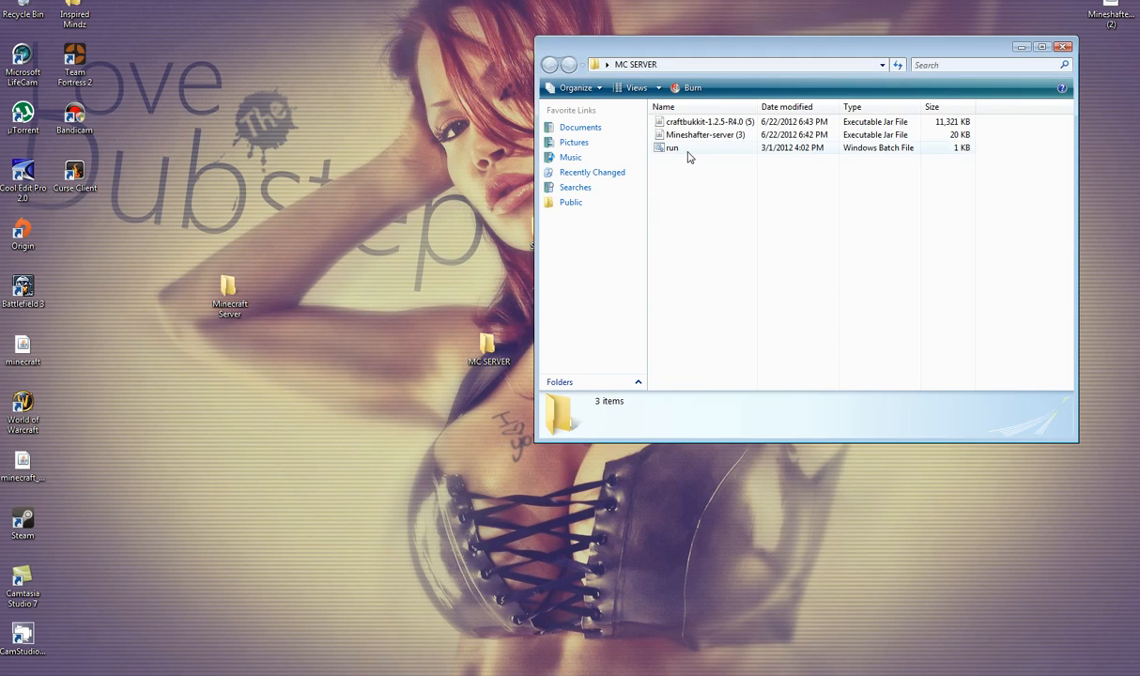
double_click(672, 146)
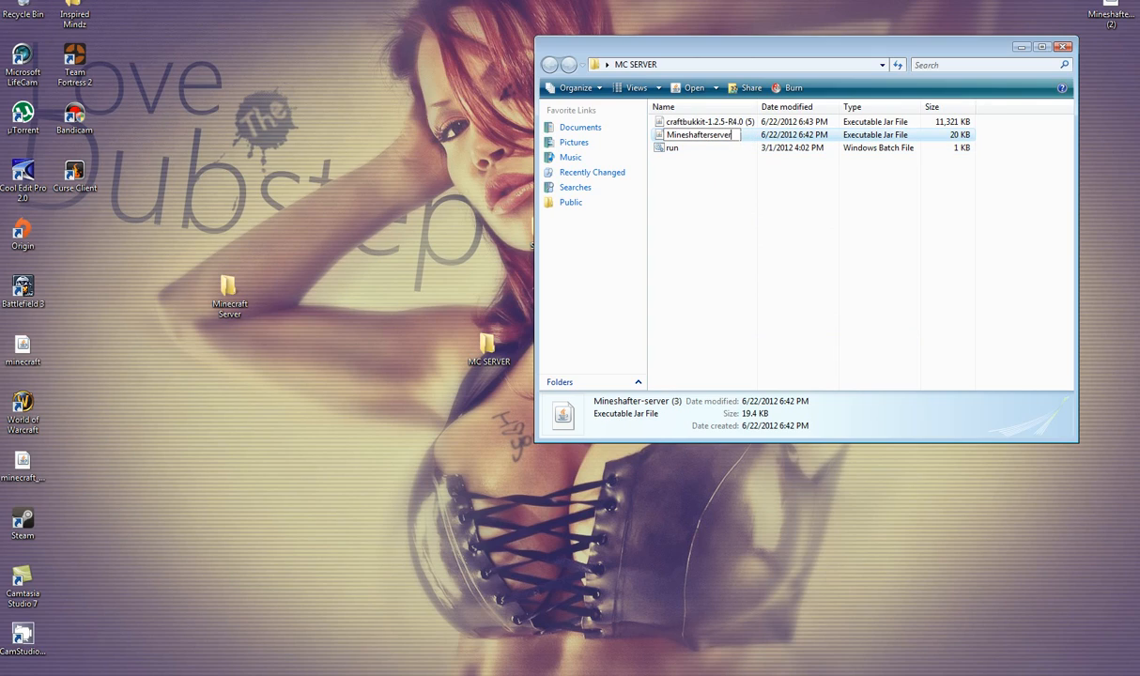
right_click(704, 120)
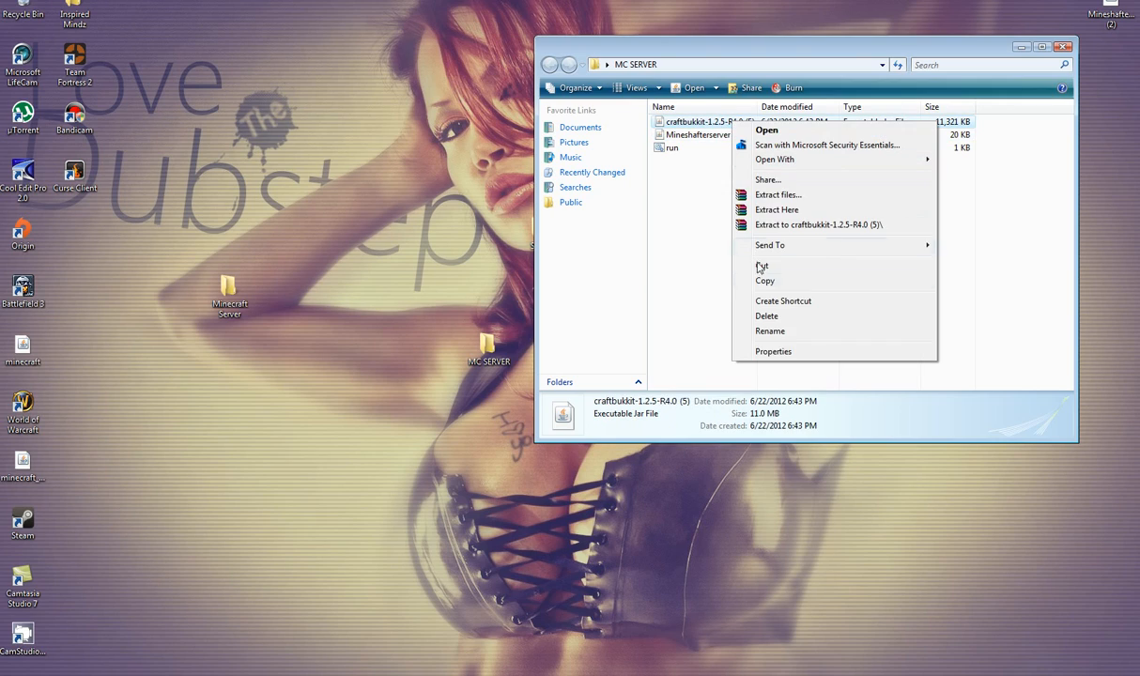
click(770, 331)
text(craftbukkit)
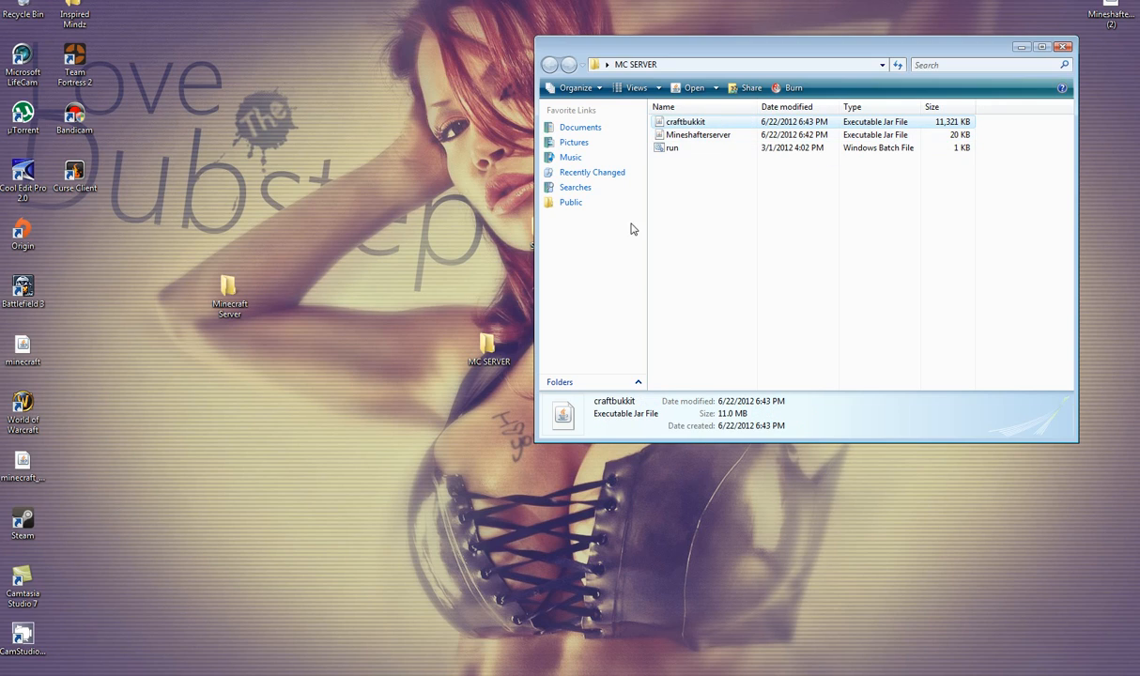
double_click(673, 146)
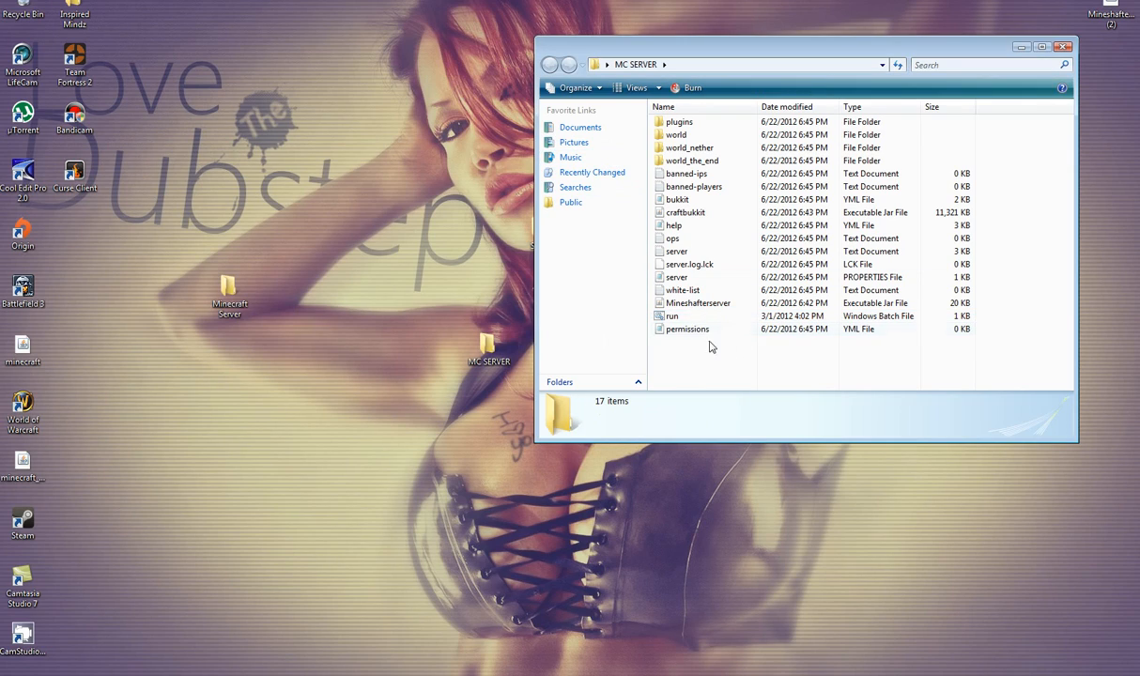
mouse_move(678, 278)
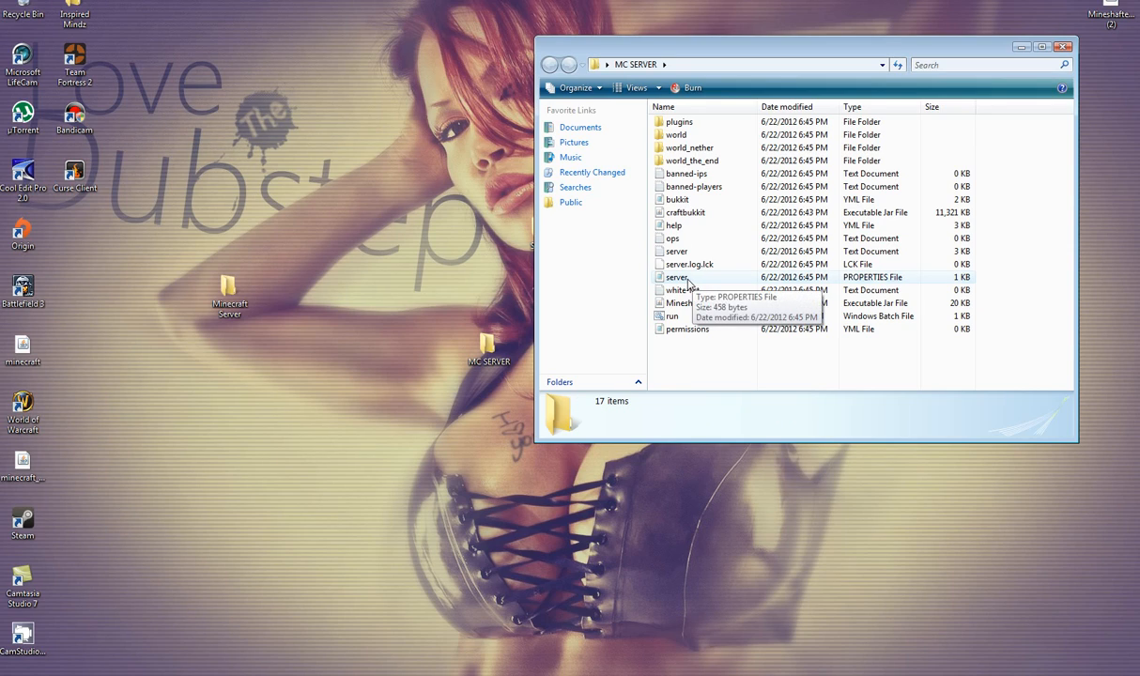
Step: Open the generated server PROPERTIES file in Notepad
double_click(676, 278)
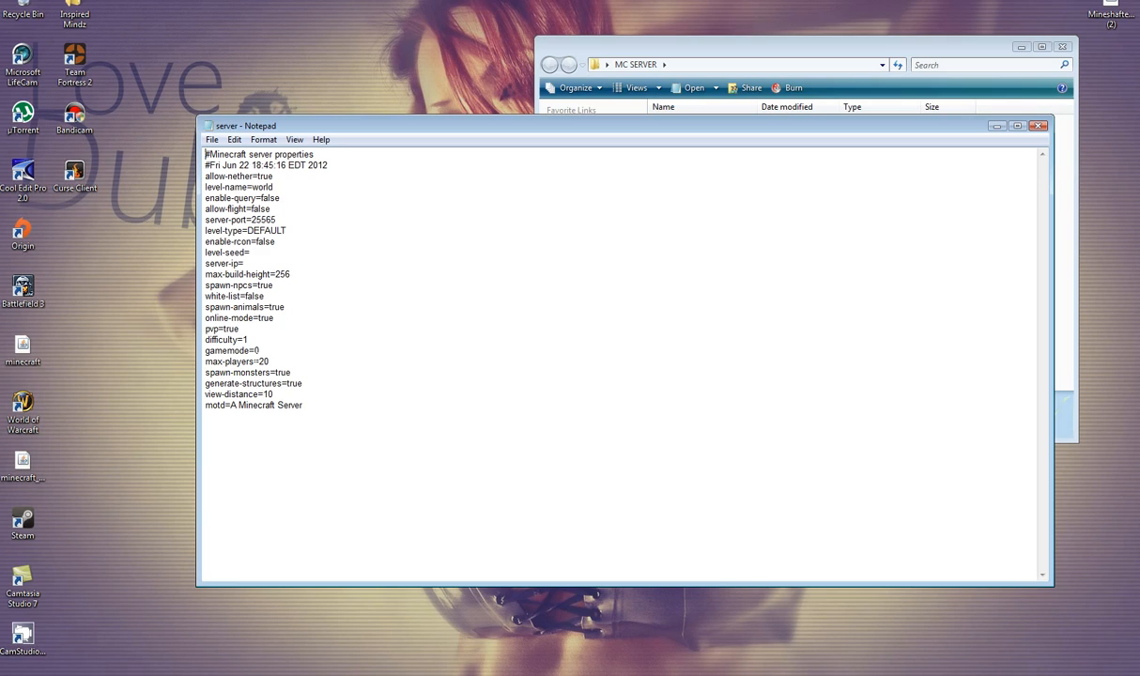
Step: Set online-mode to false and motd to 'Hello there.', then close the properties file
text(fa)
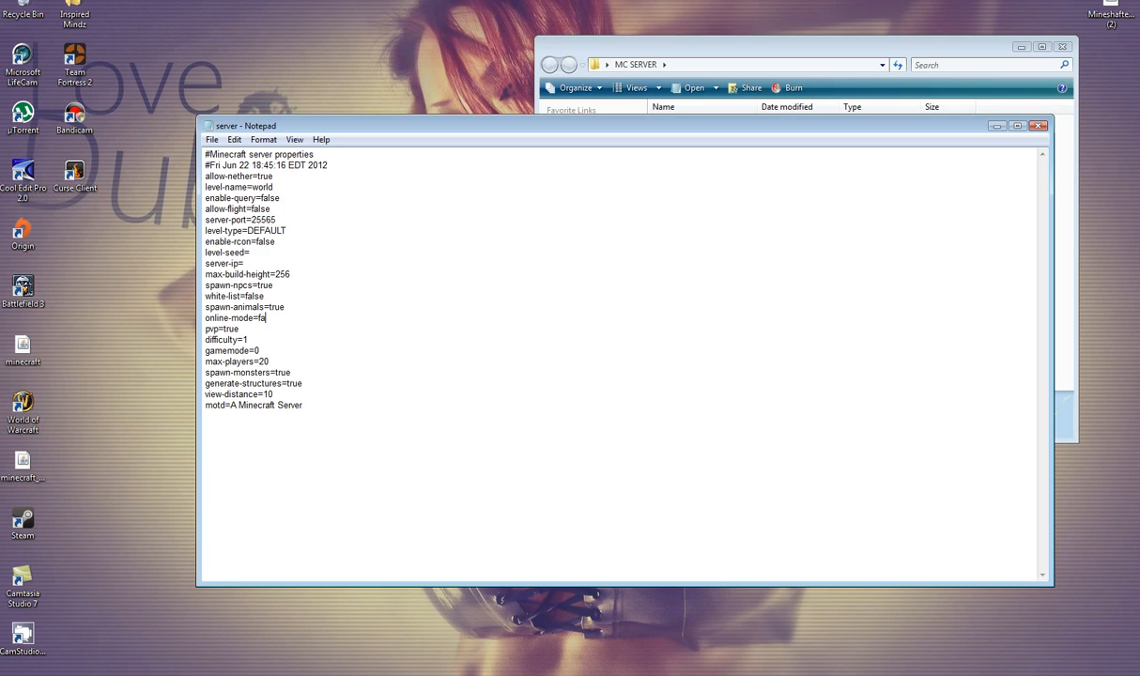
text(lse)
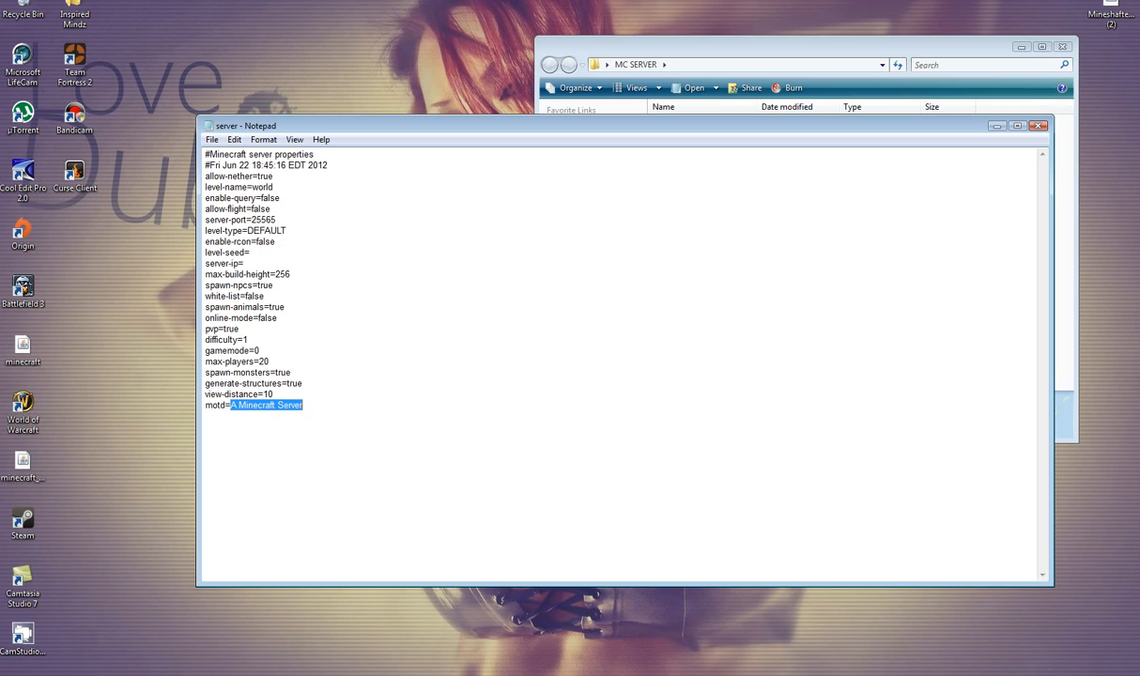
text(Hello the)
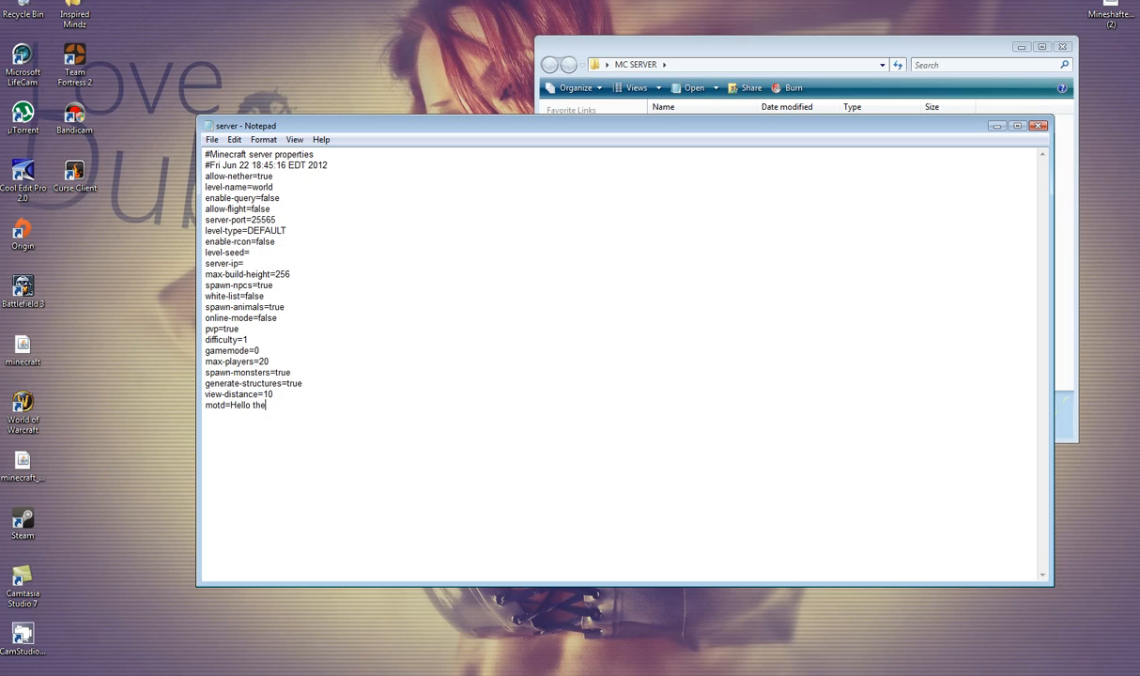
text(re.)
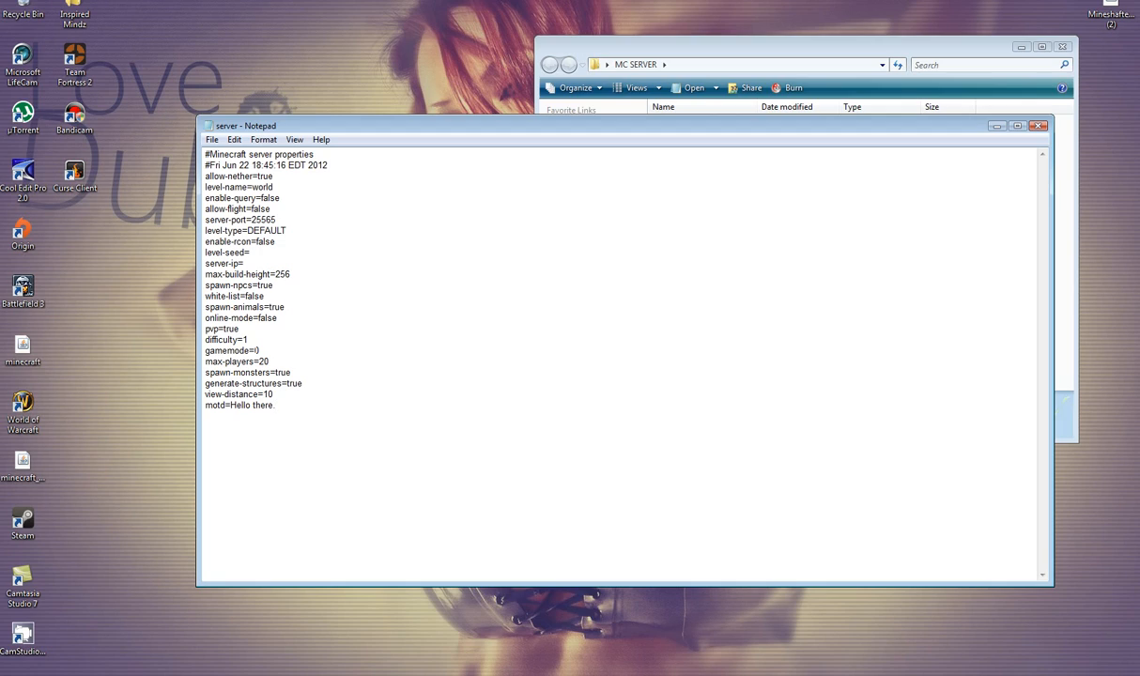
click(277, 406)
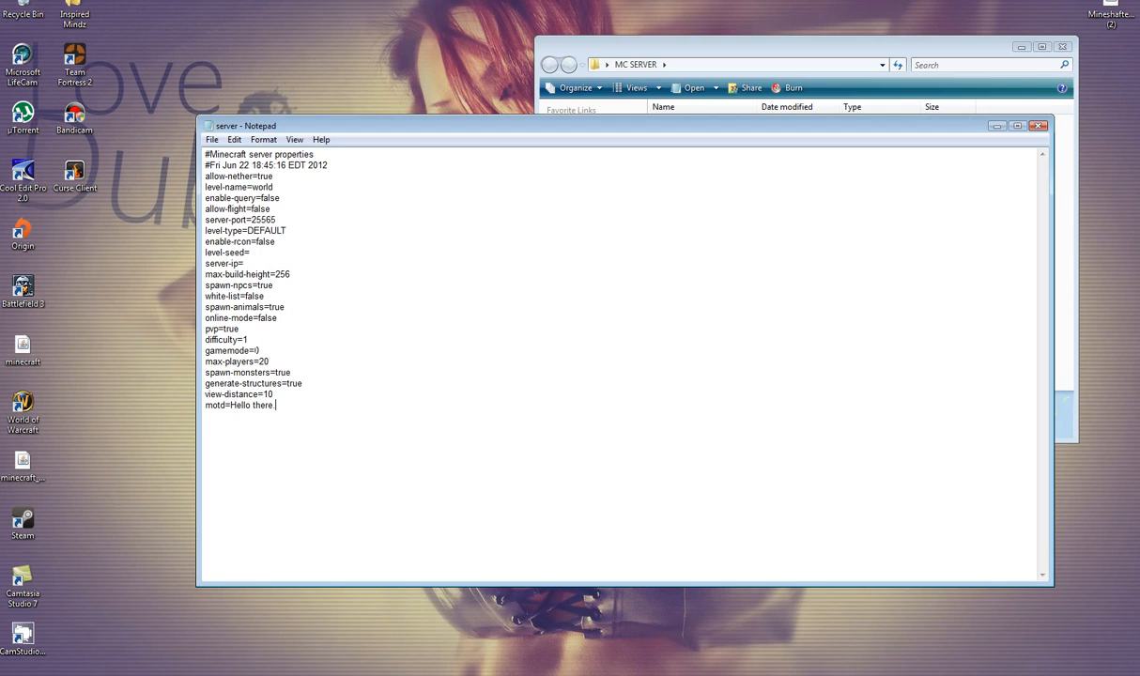
mouse_move(894, 59)
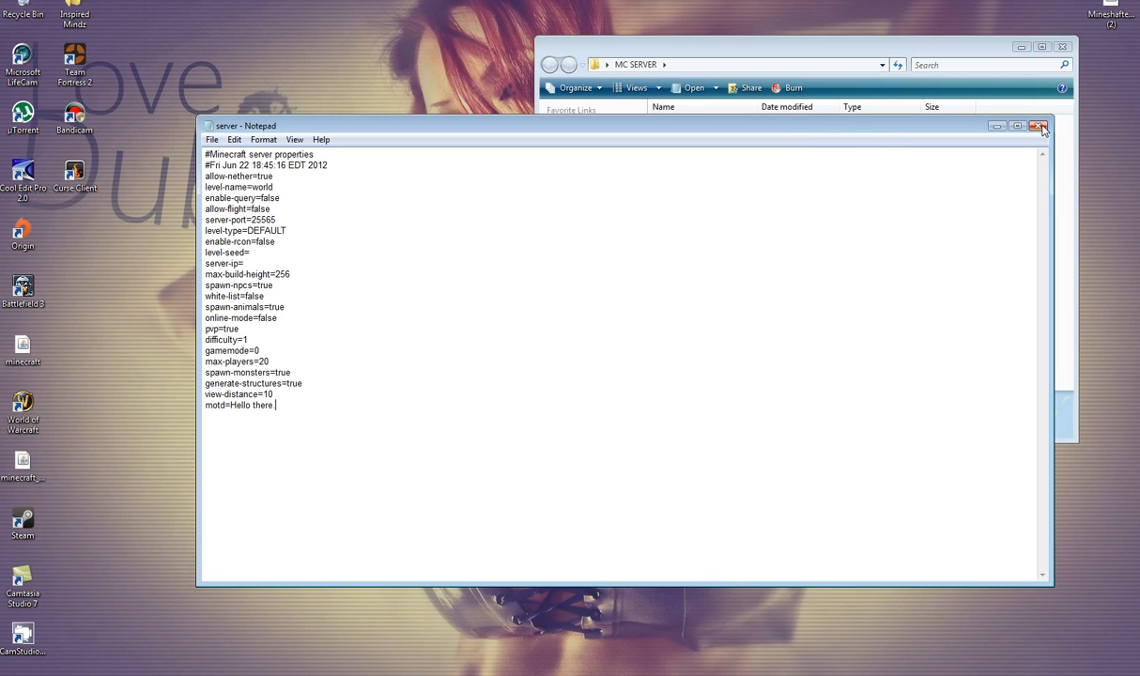
click(1039, 126)
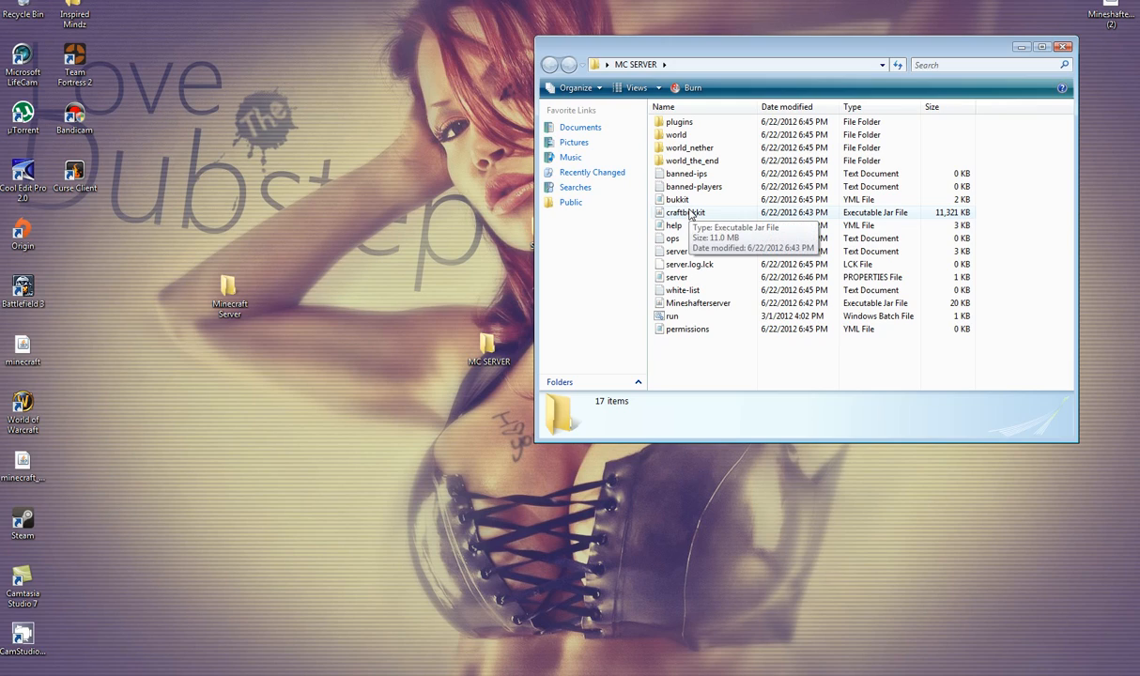
Step: In bukkit.yml change spawn-radius from 16 to 1 and close the file through the save prompt
double_click(676, 199)
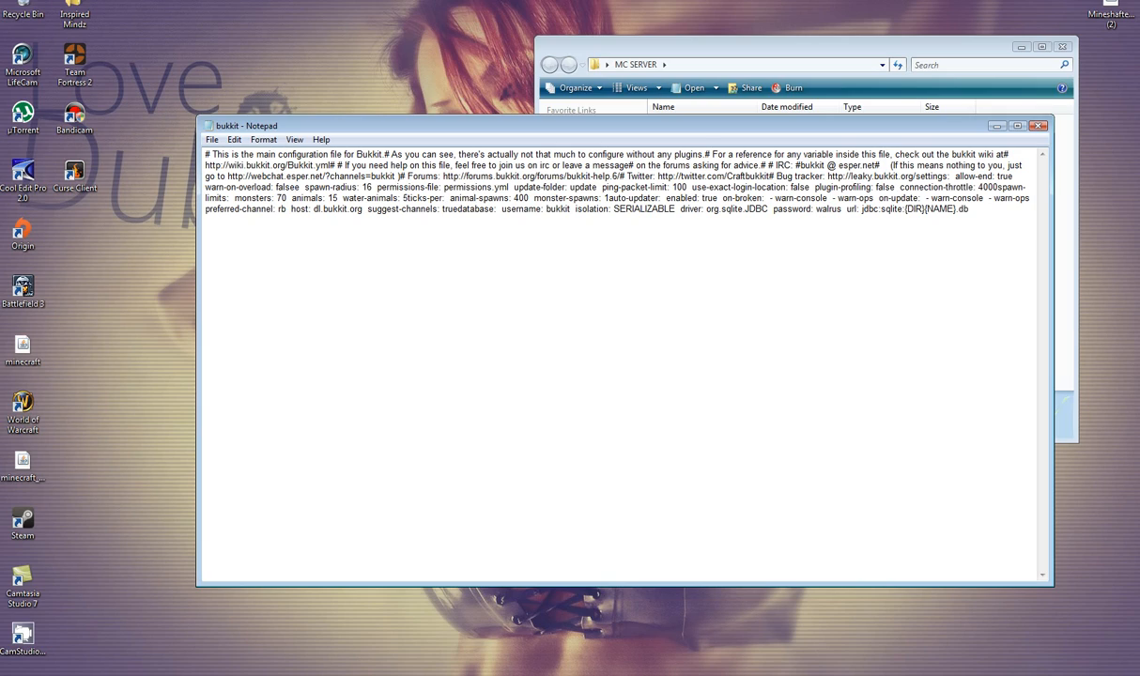
double_click(362, 188)
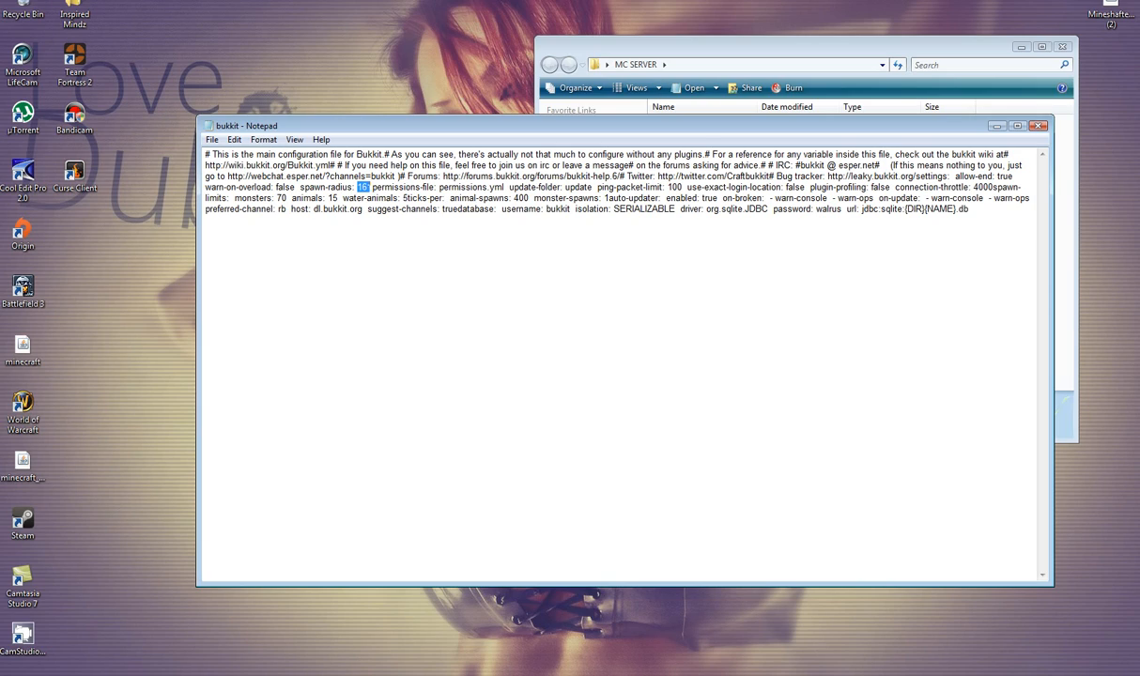
text(1)
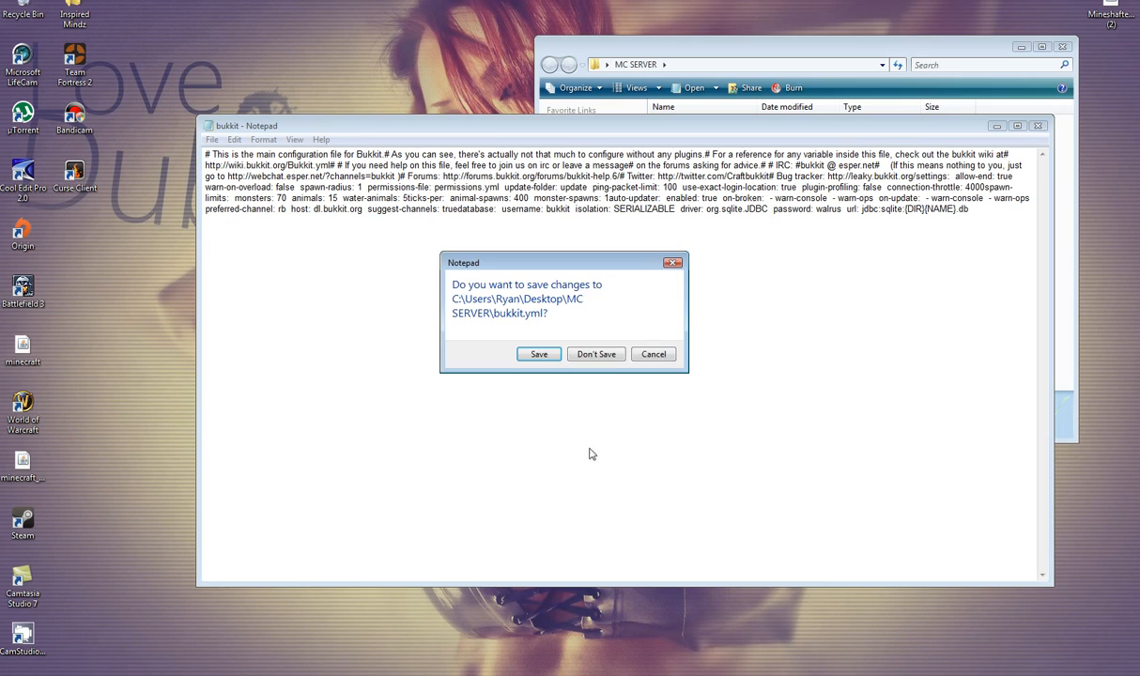
click(596, 353)
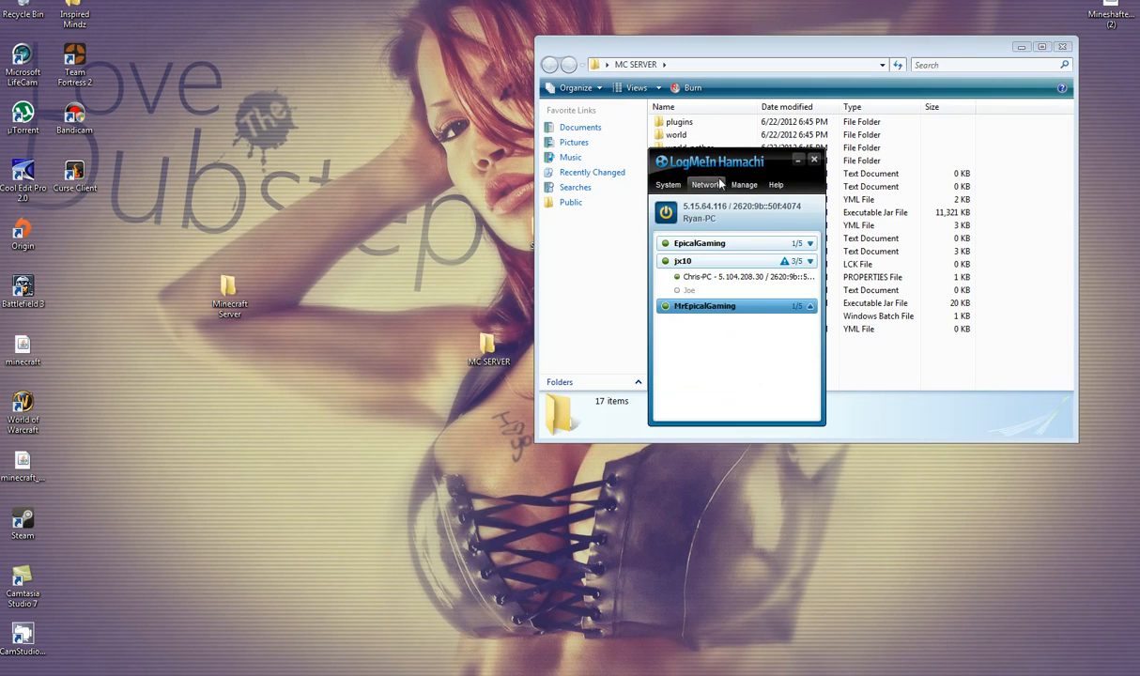
Step: Select the jx10 network, bring up and dismiss the Join Network form to confirm ownership
drag(710, 162, 599, 162)
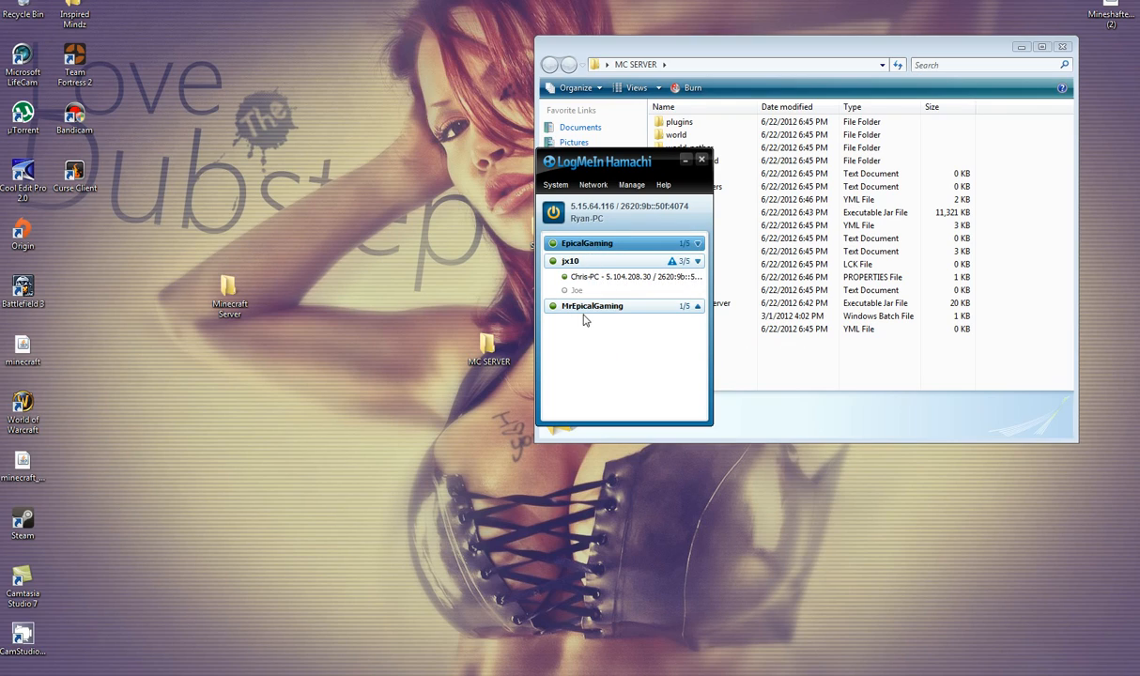
click(699, 308)
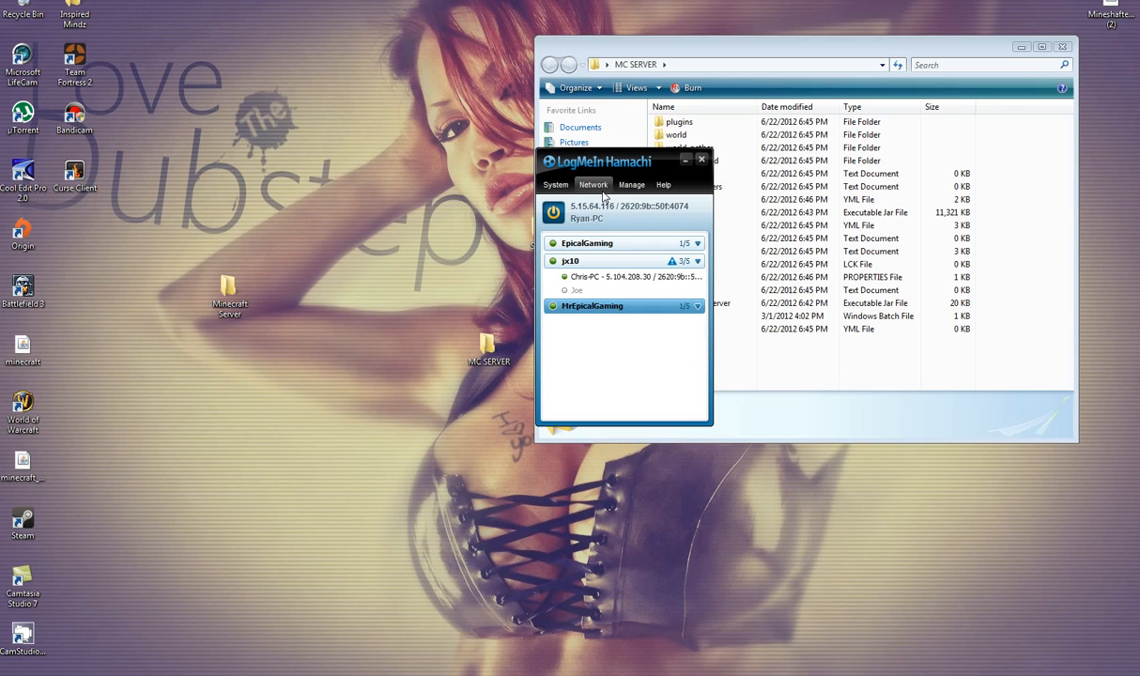
mouse_move(673, 263)
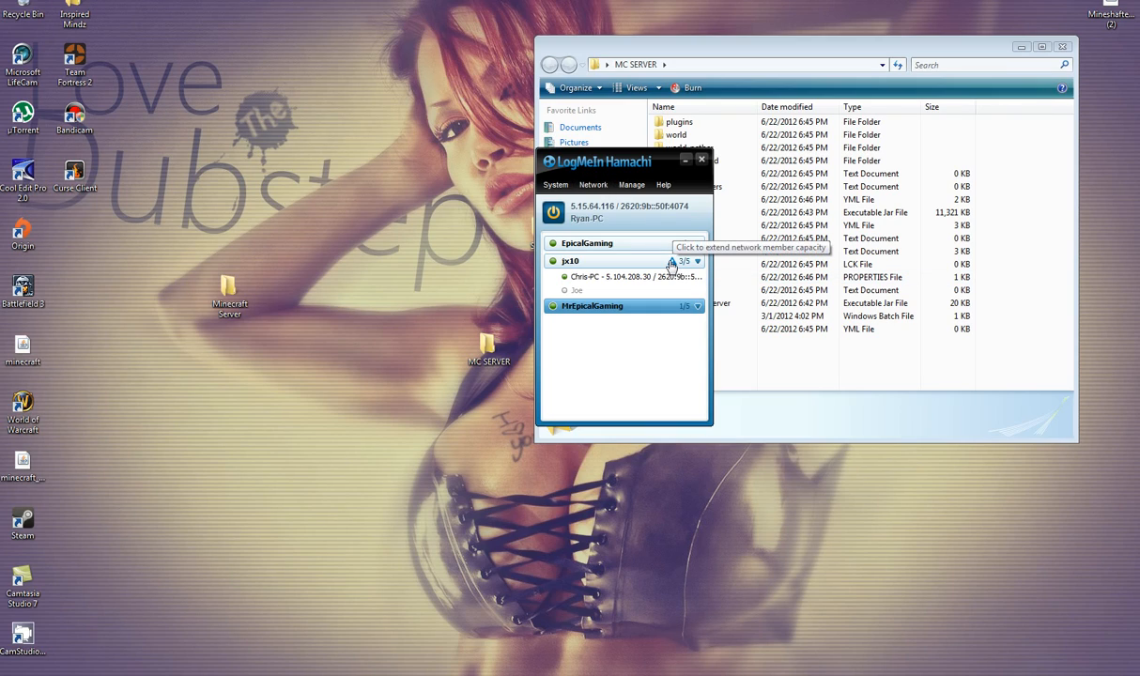
click(594, 185)
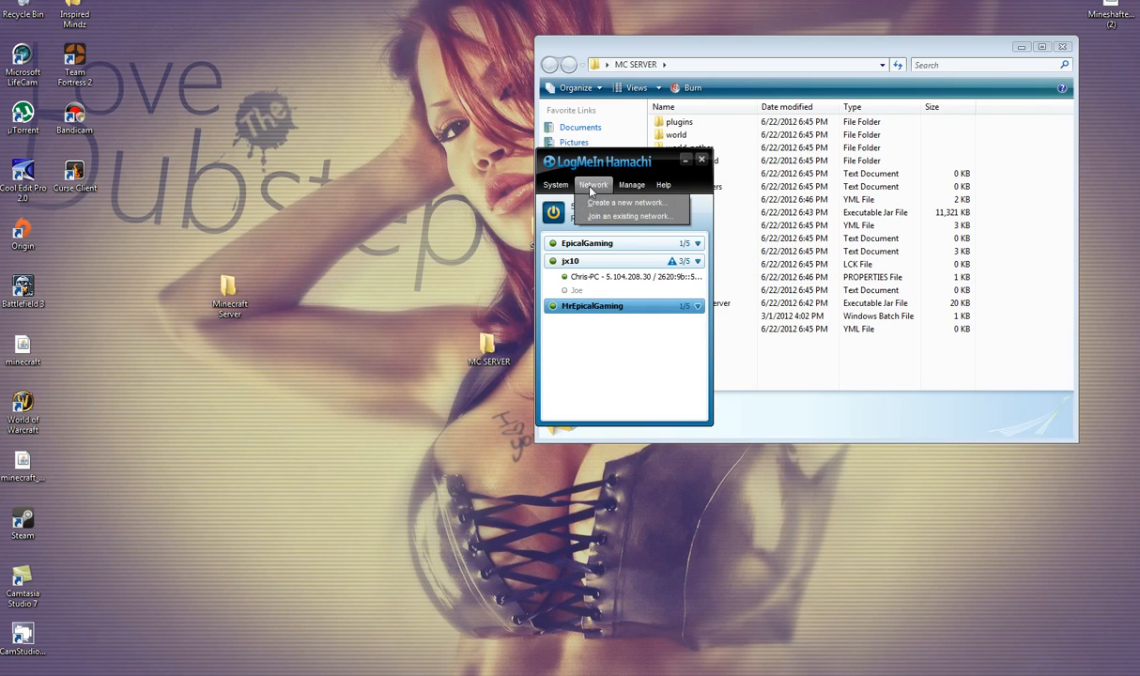
click(627, 216)
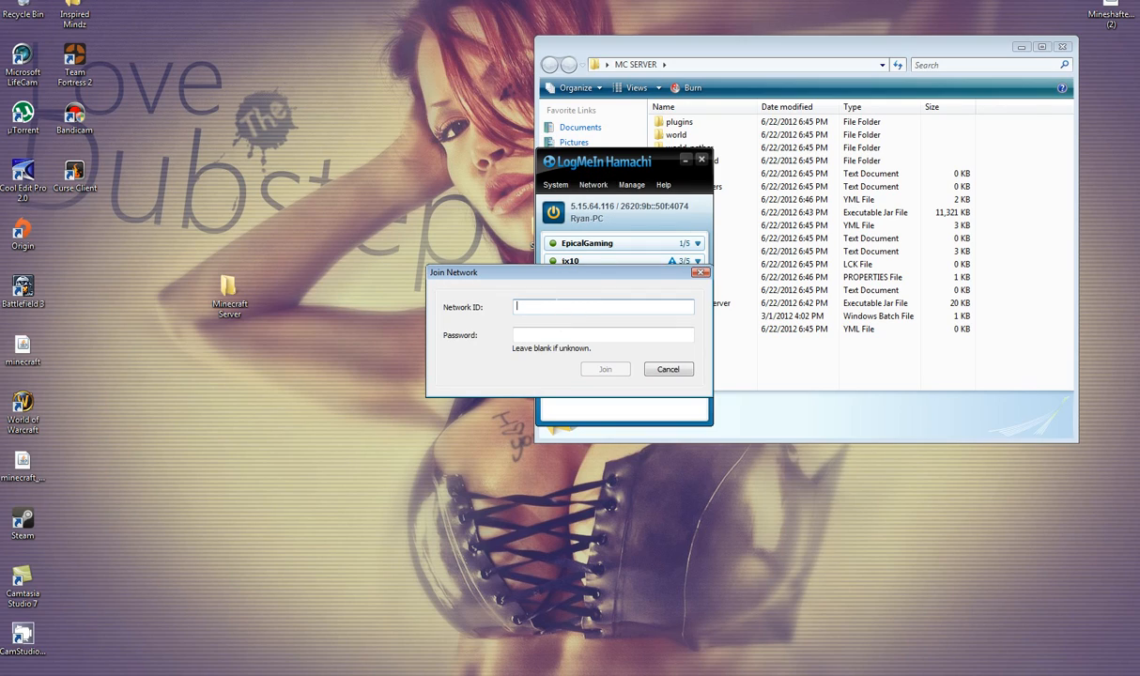
click(669, 368)
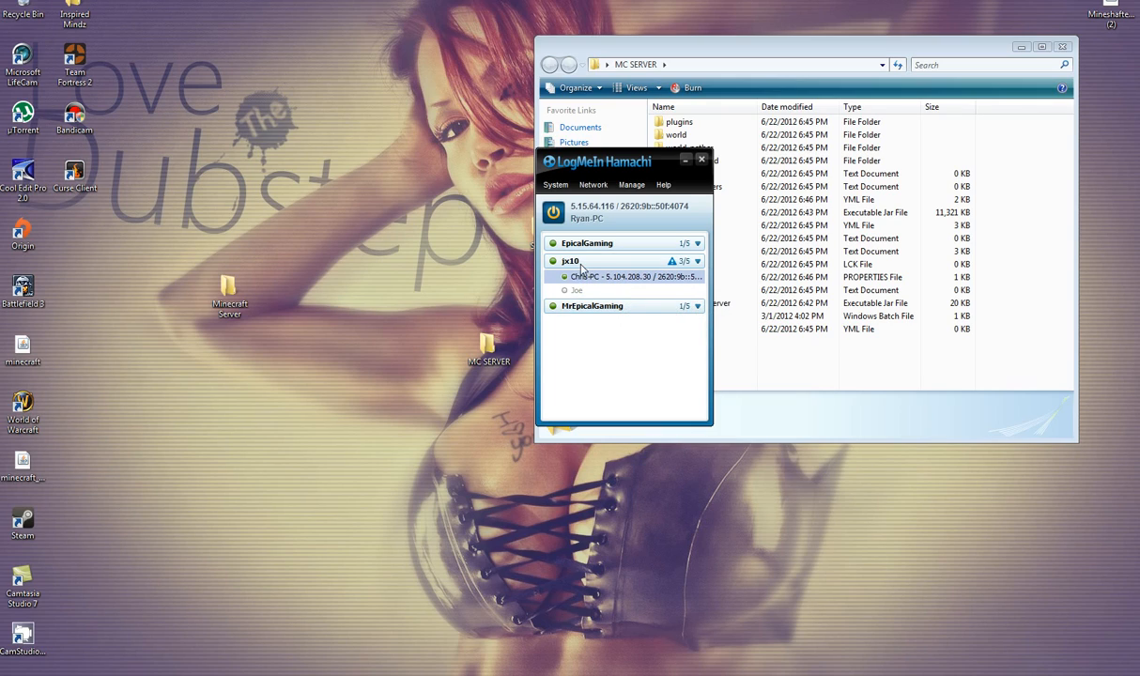
mouse_move(592, 291)
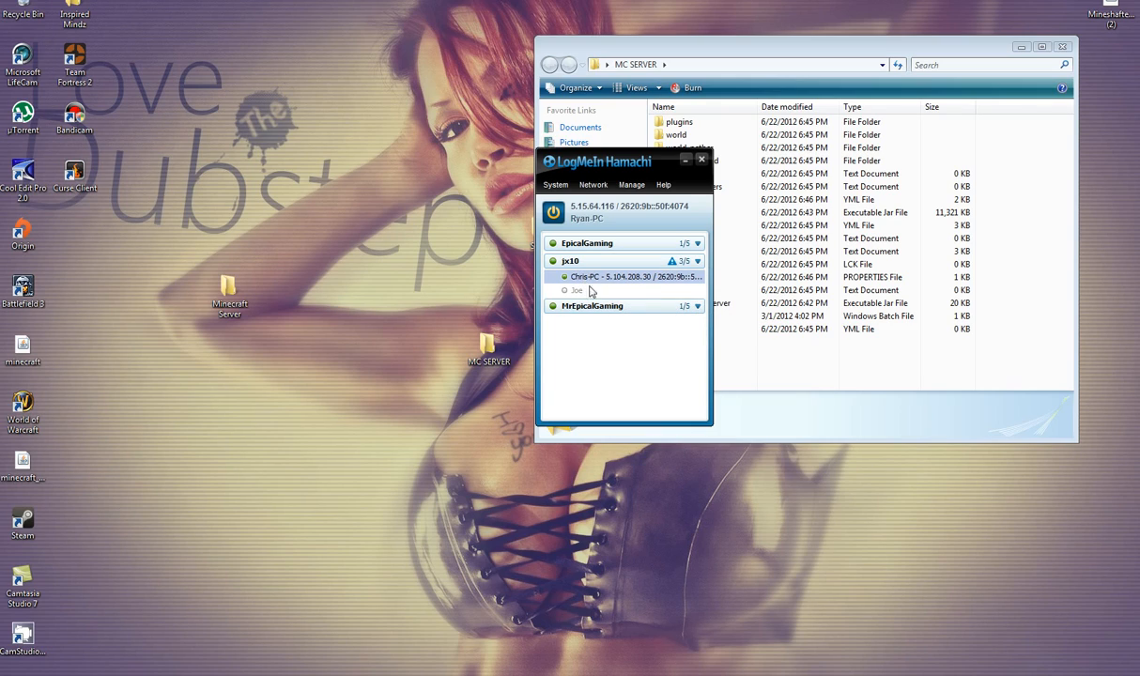
mouse_move(583, 276)
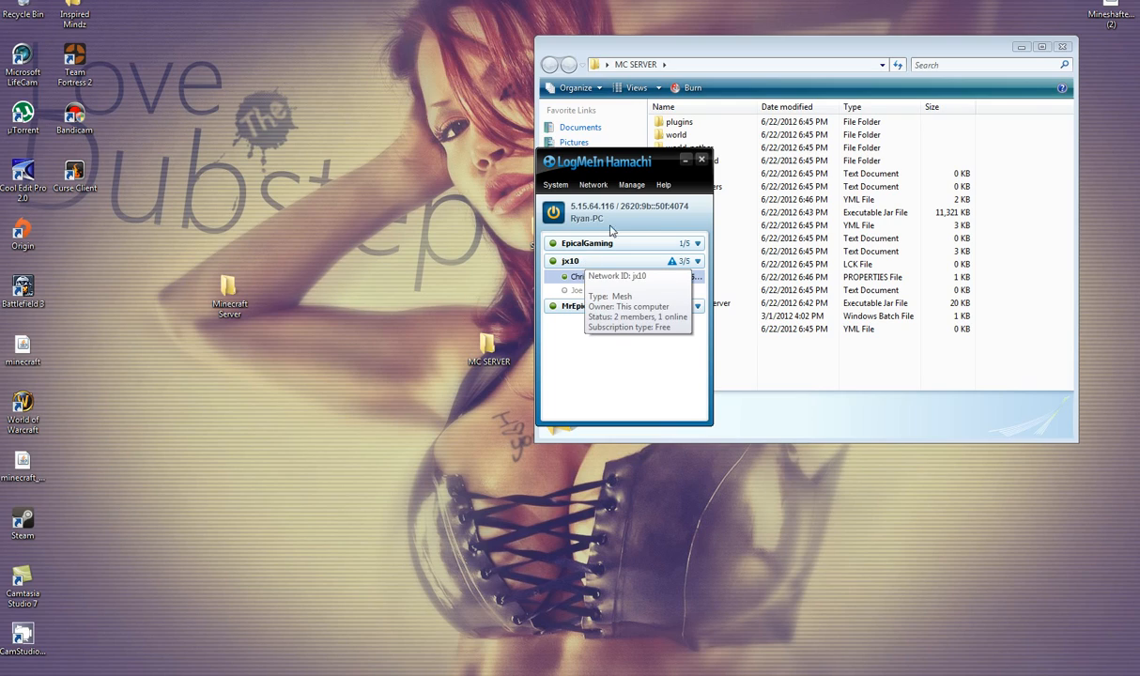
mouse_move(695, 244)
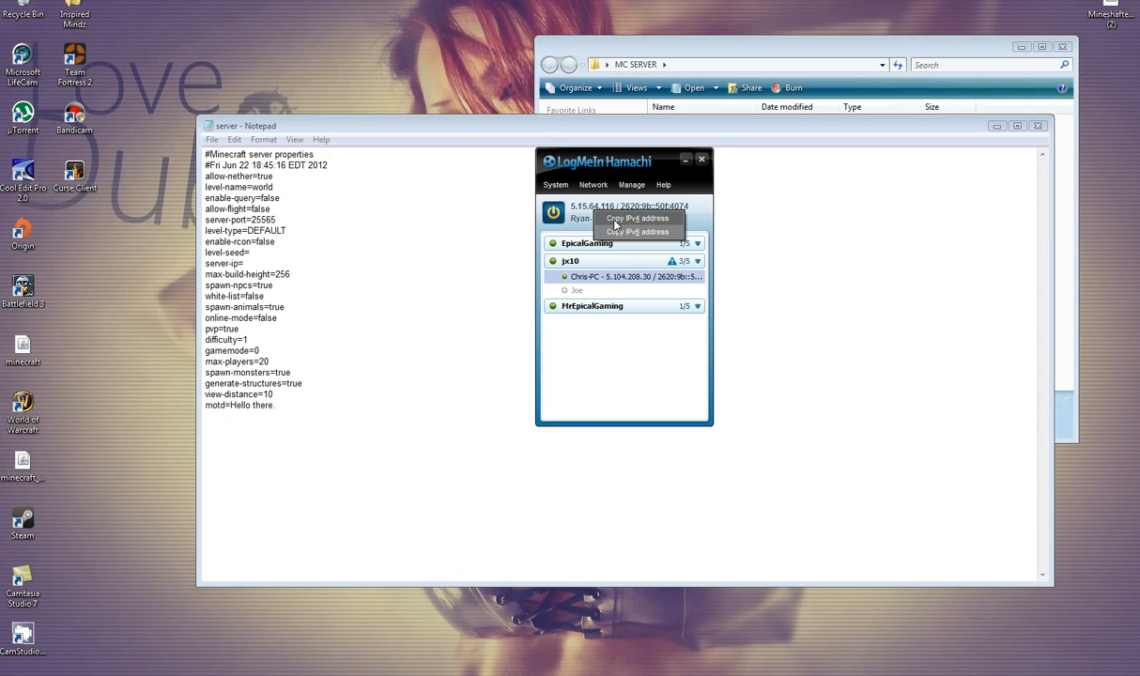
mouse_move(627, 220)
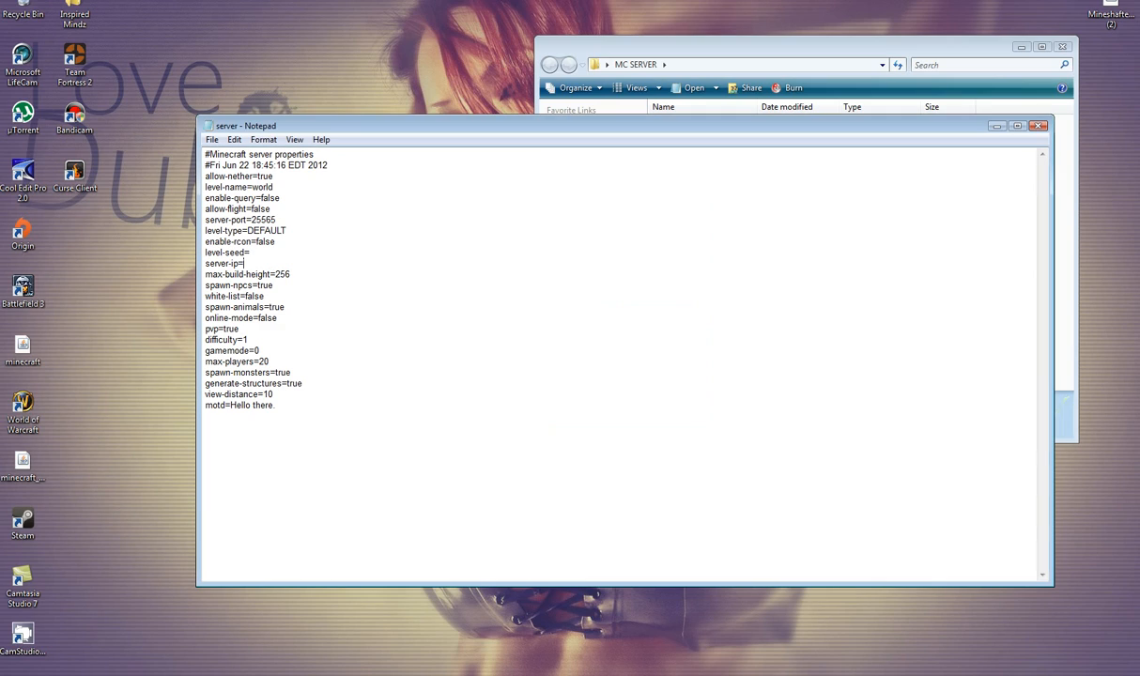
Step: Paste the Hamachi address 5.15.64.116 after server-ip= and save server.properties
right_click(246, 263)
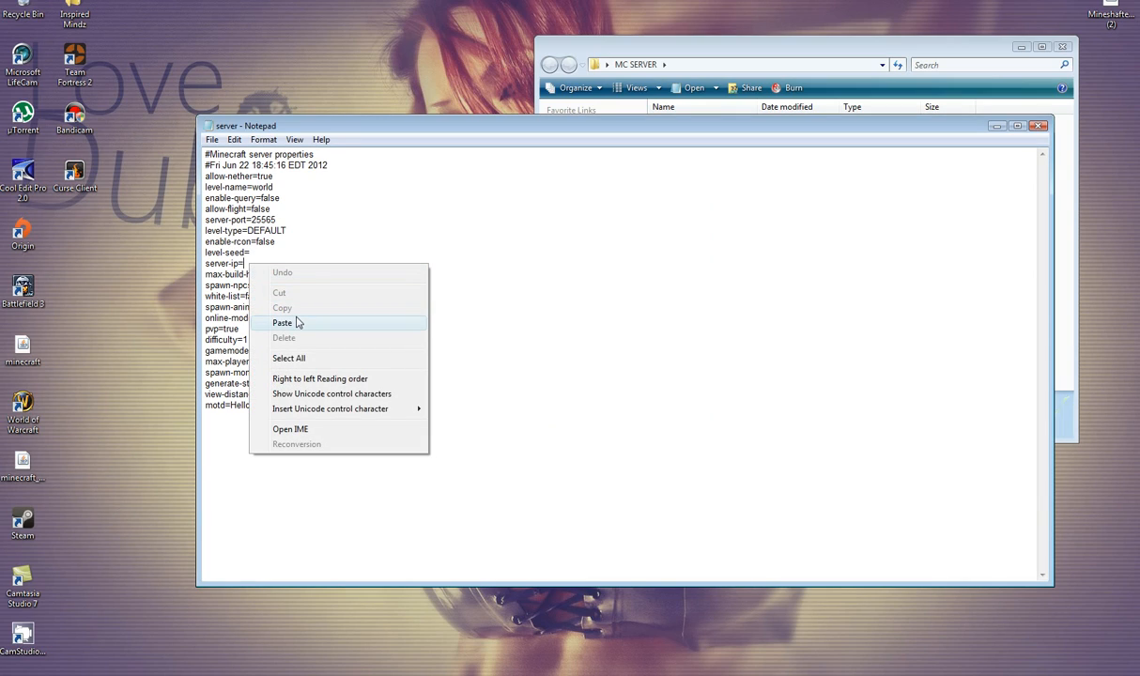
click(282, 323)
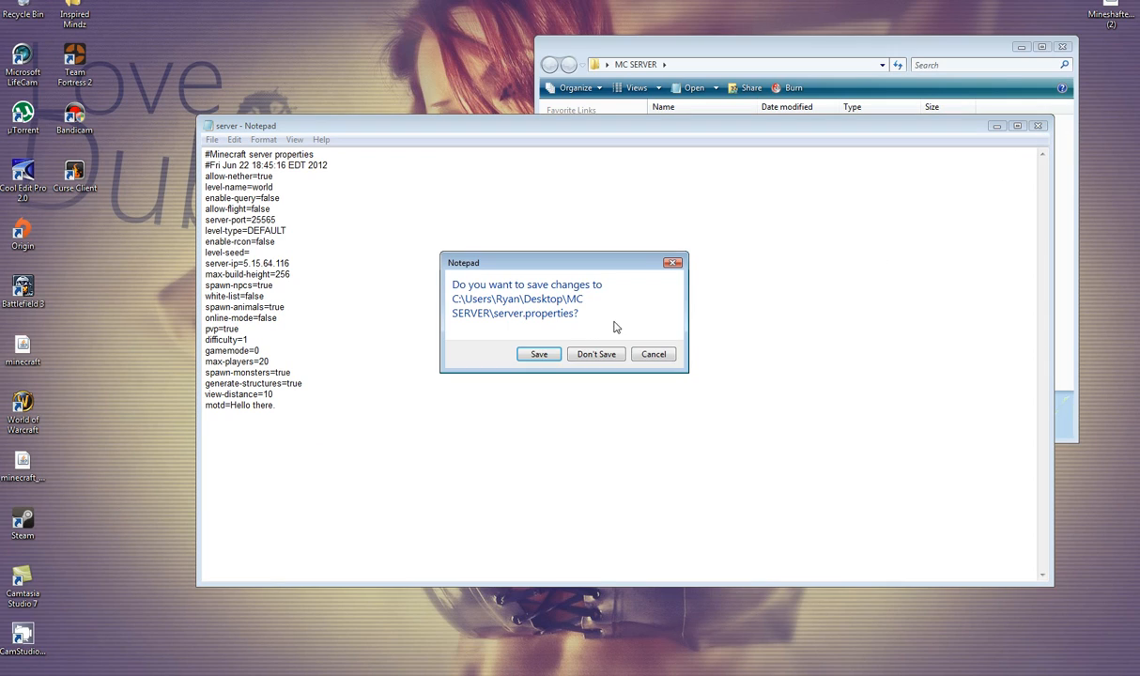
click(595, 353)
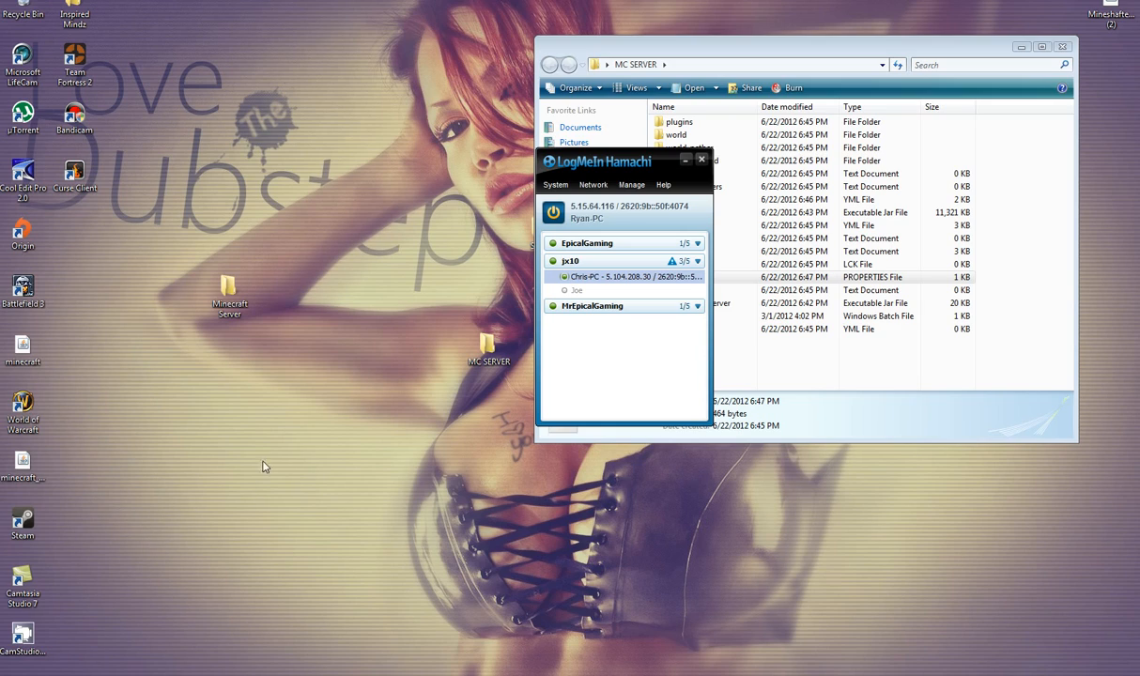
mouse_move(680, 171)
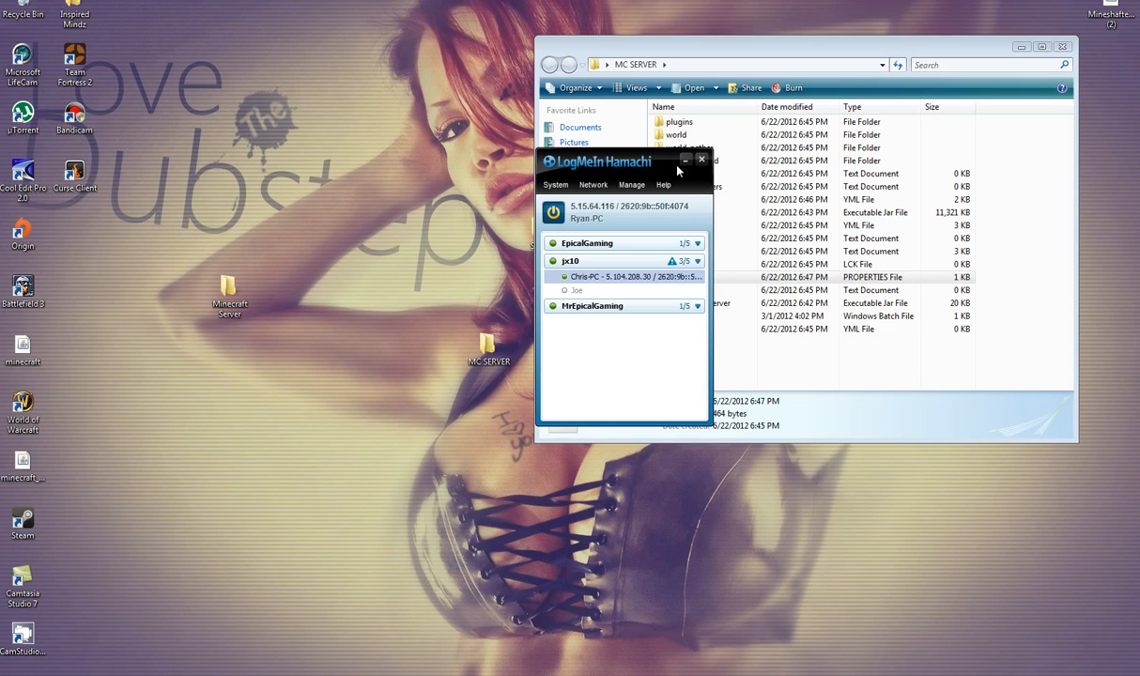
Step: Move the Hamachi window aside and minimize it to reveal the MC SERVER folder
drag(678, 171, 353, 133)
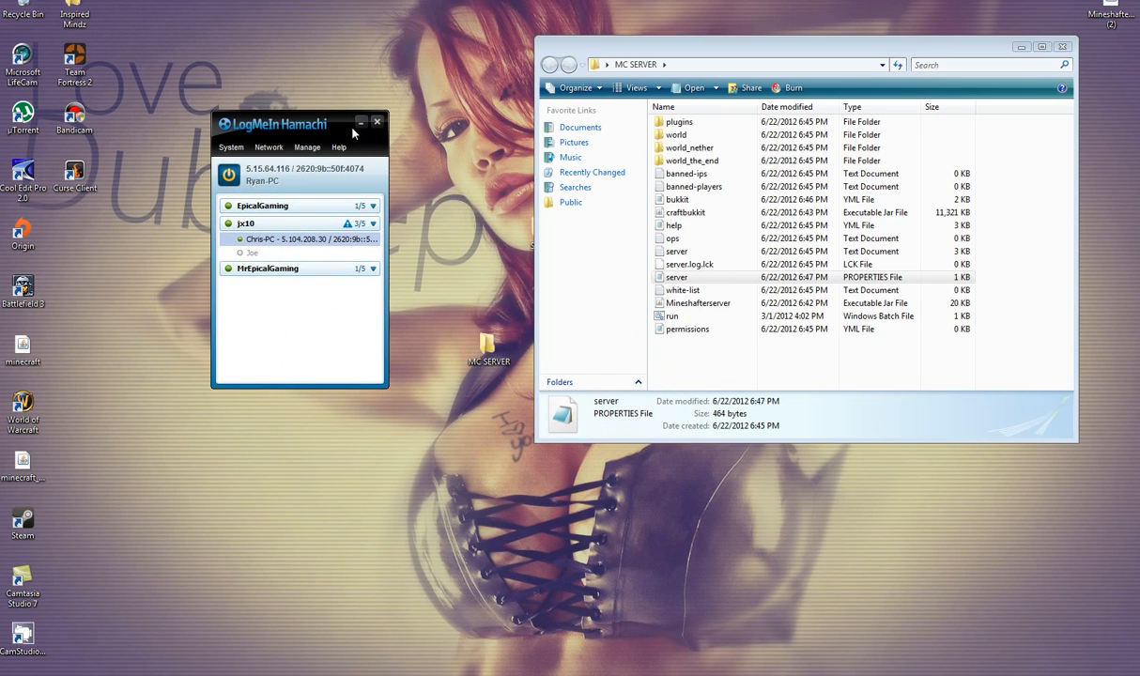
click(378, 122)
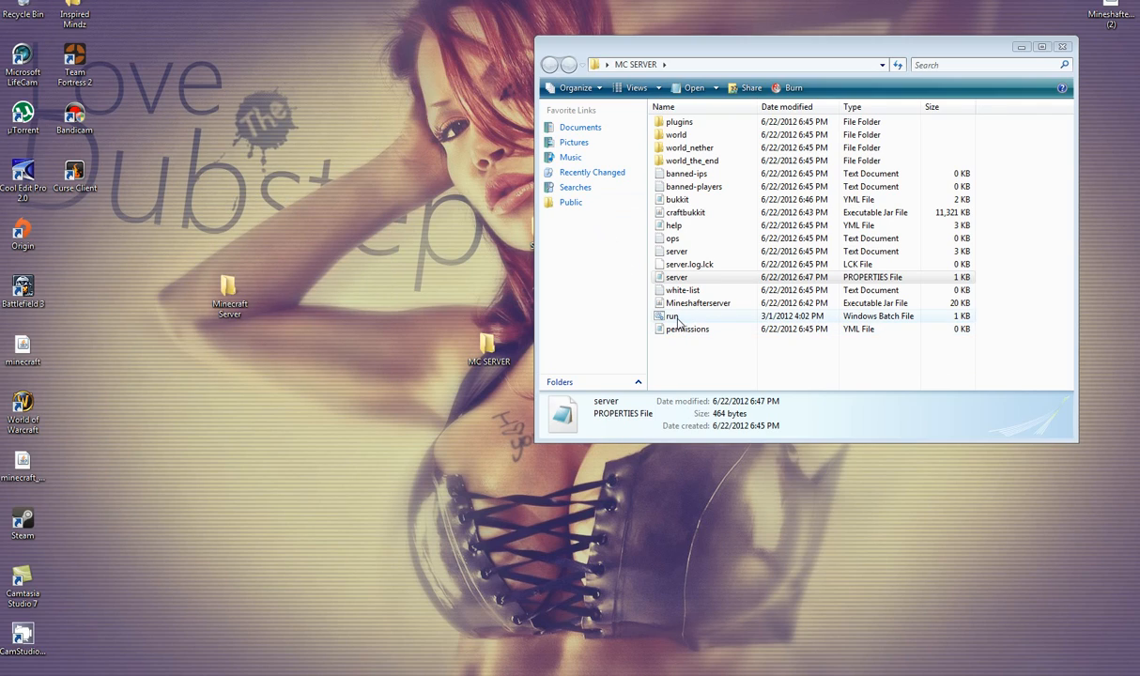
Step: Launch run.bat so the CraftBukkit server starts and prepares the spawn area
double_click(673, 316)
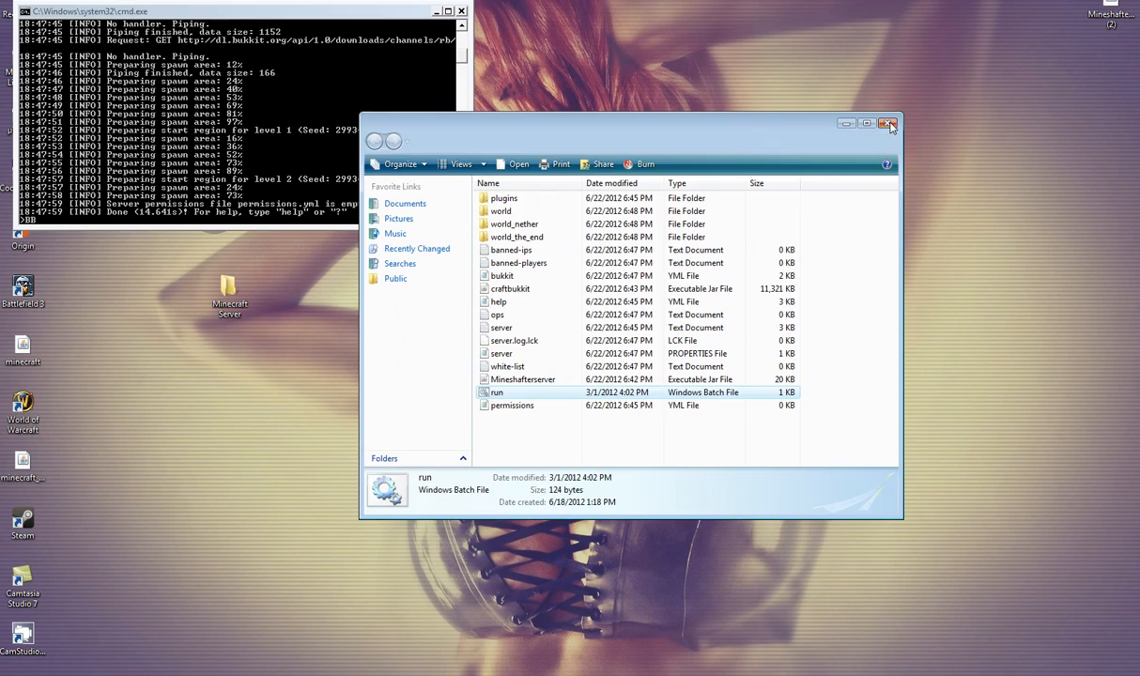
Step: Log in through the Minecraft launcher and start a new entry in the Multiplayer list
click(889, 124)
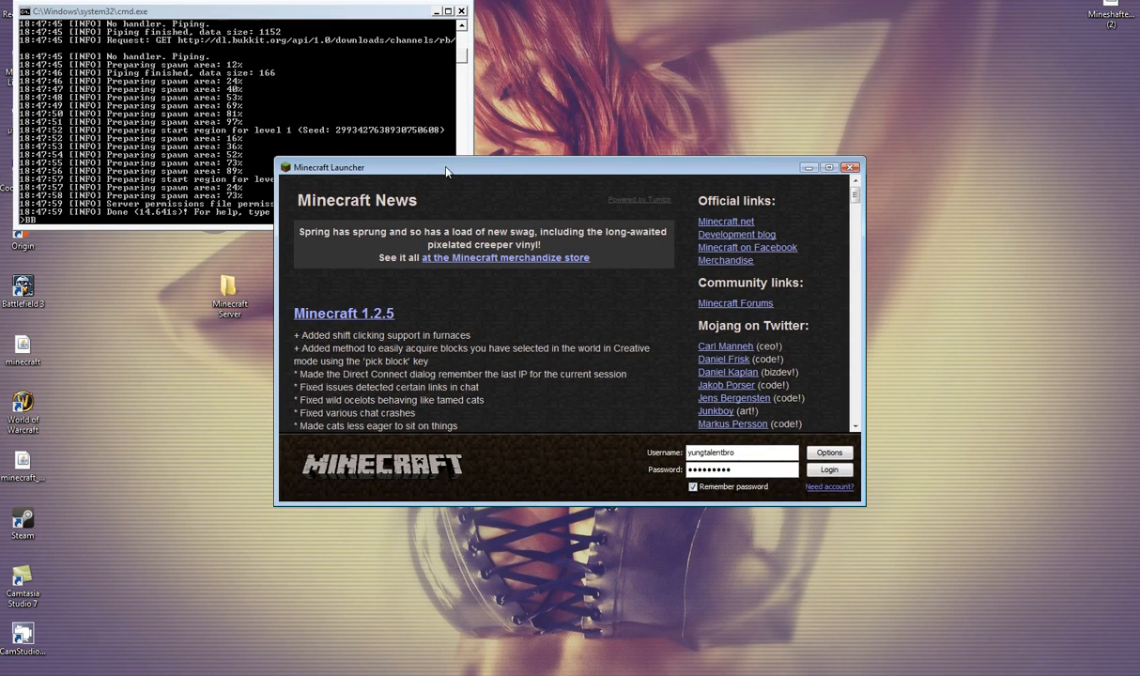
click(828, 469)
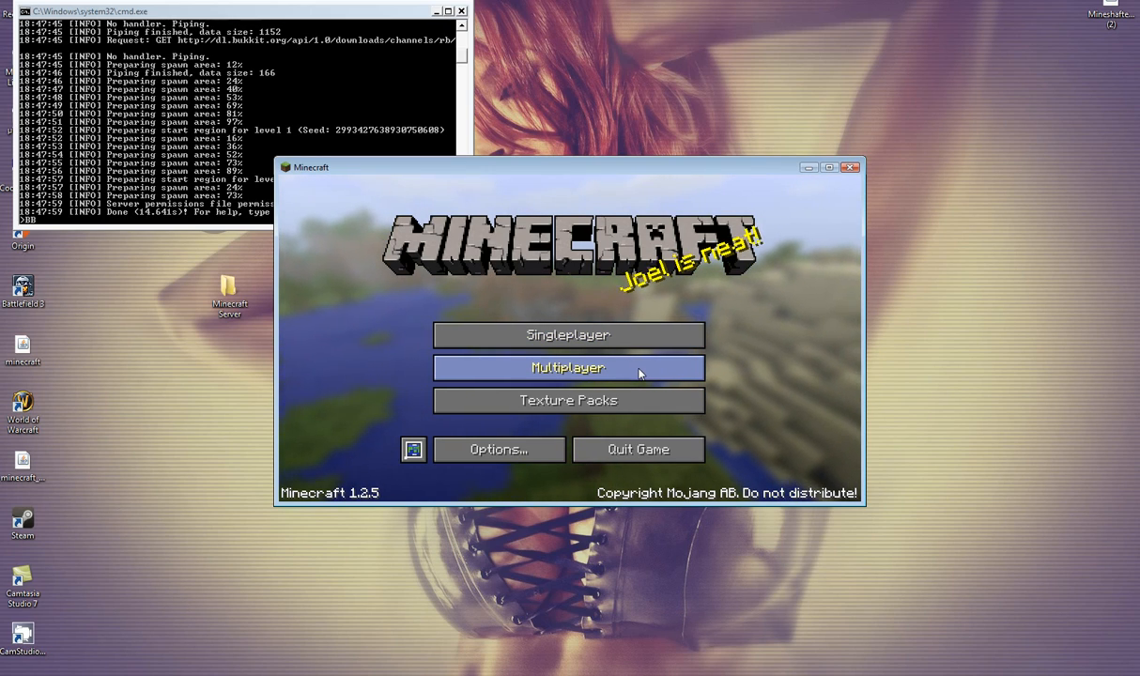
click(568, 367)
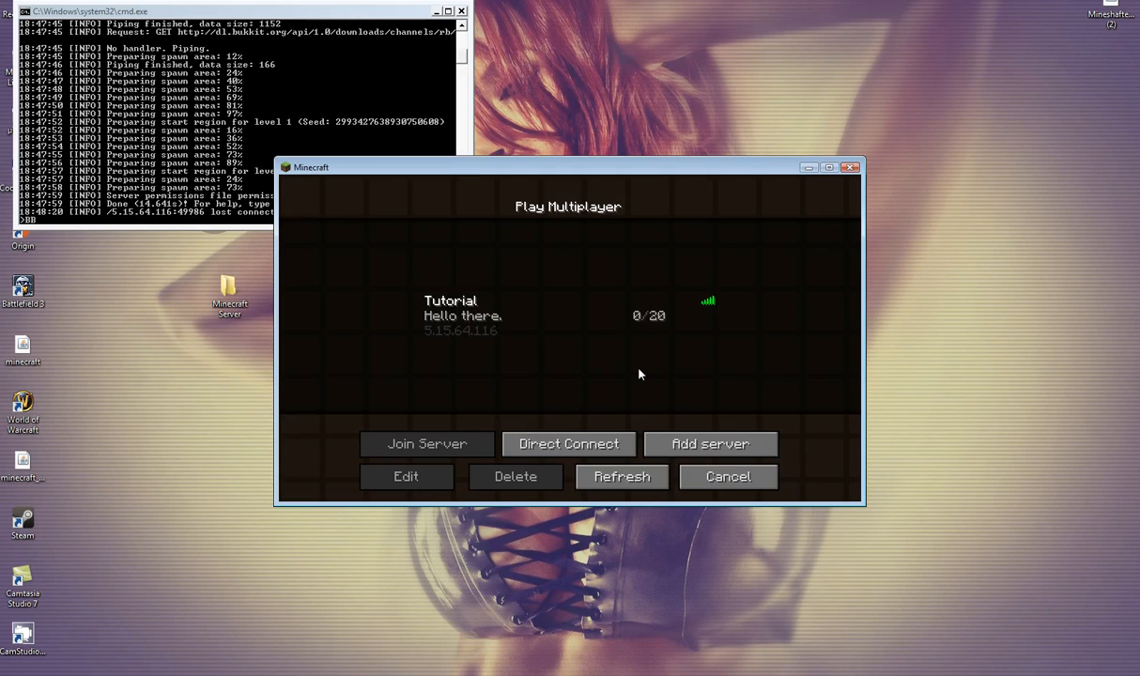
click(567, 315)
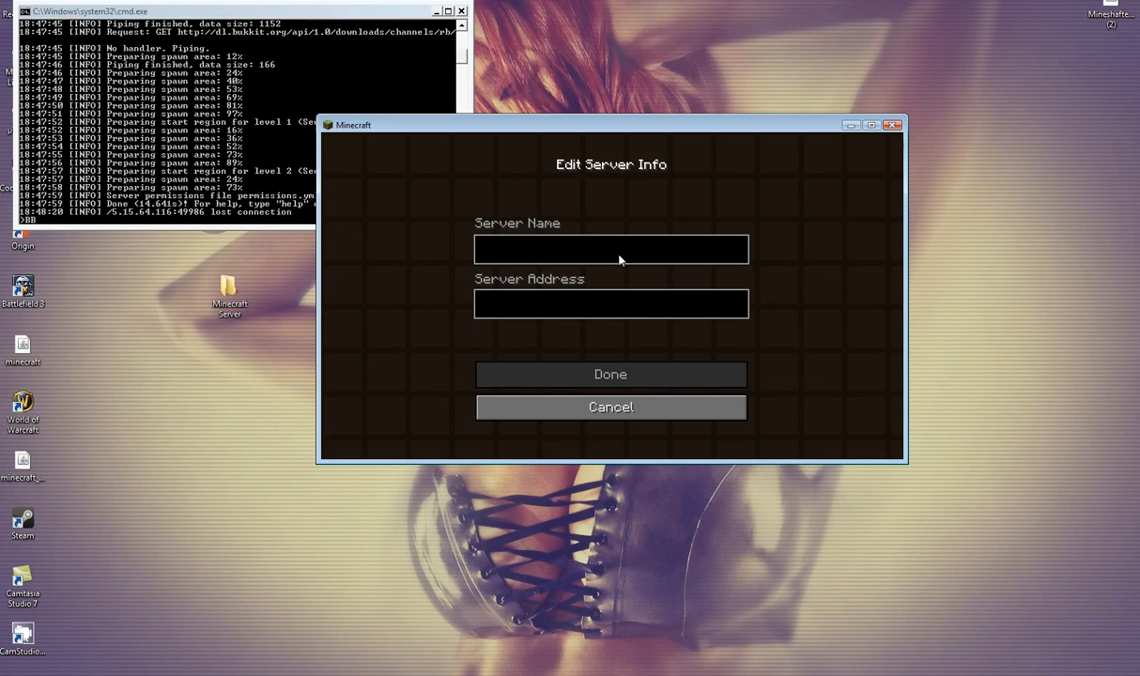
Step: Name the server Tutorial with address 5.15.64.116 and save the entry
text(y)
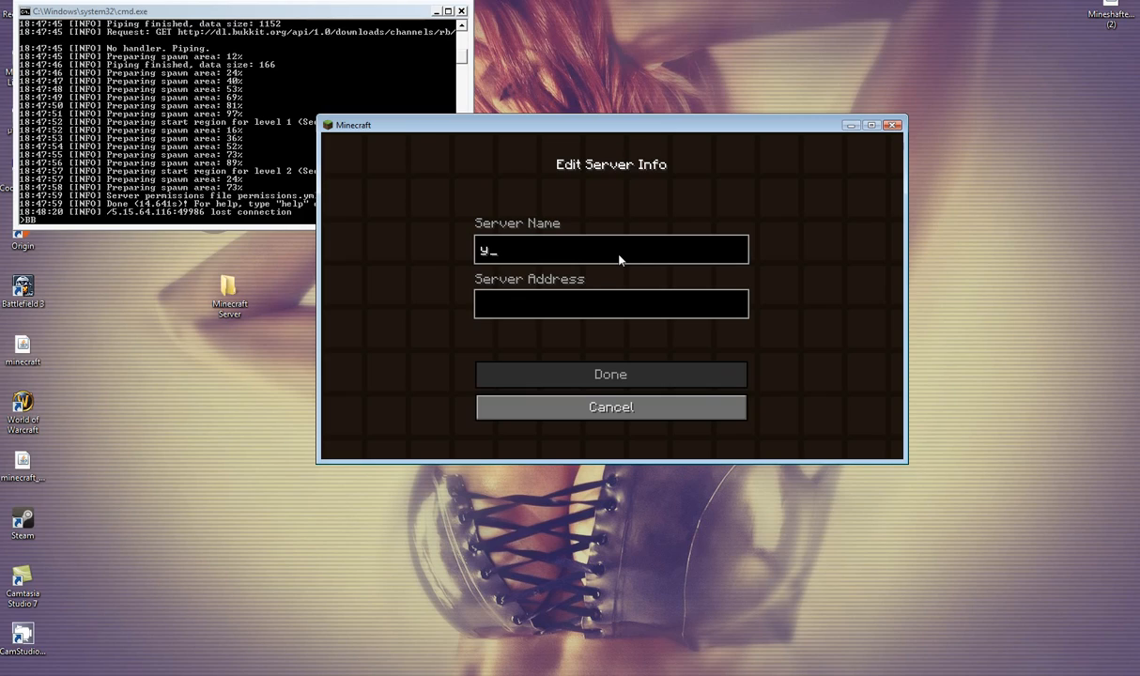
text(Tutorial)
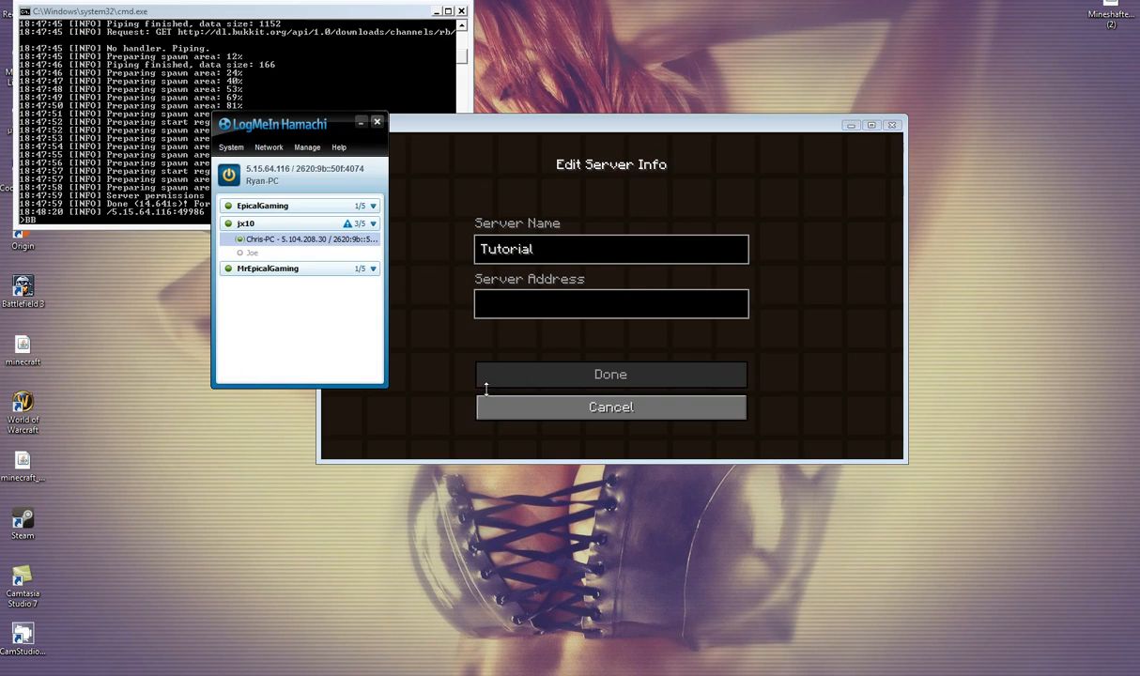
click(613, 304)
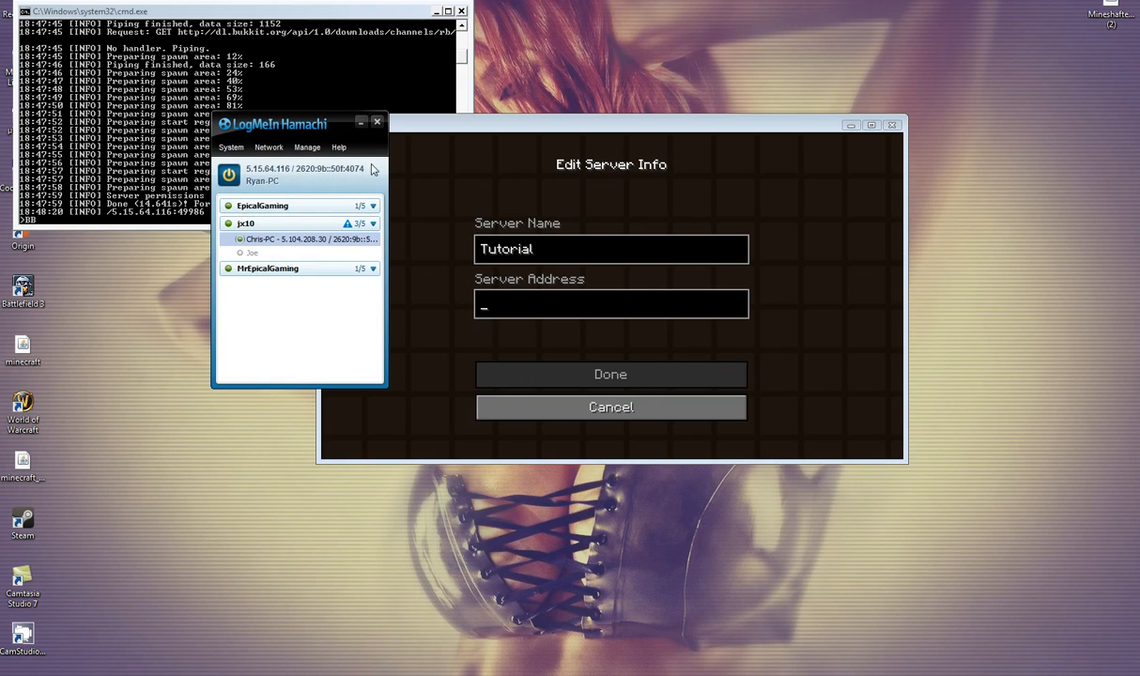
text(5.15.64.116)
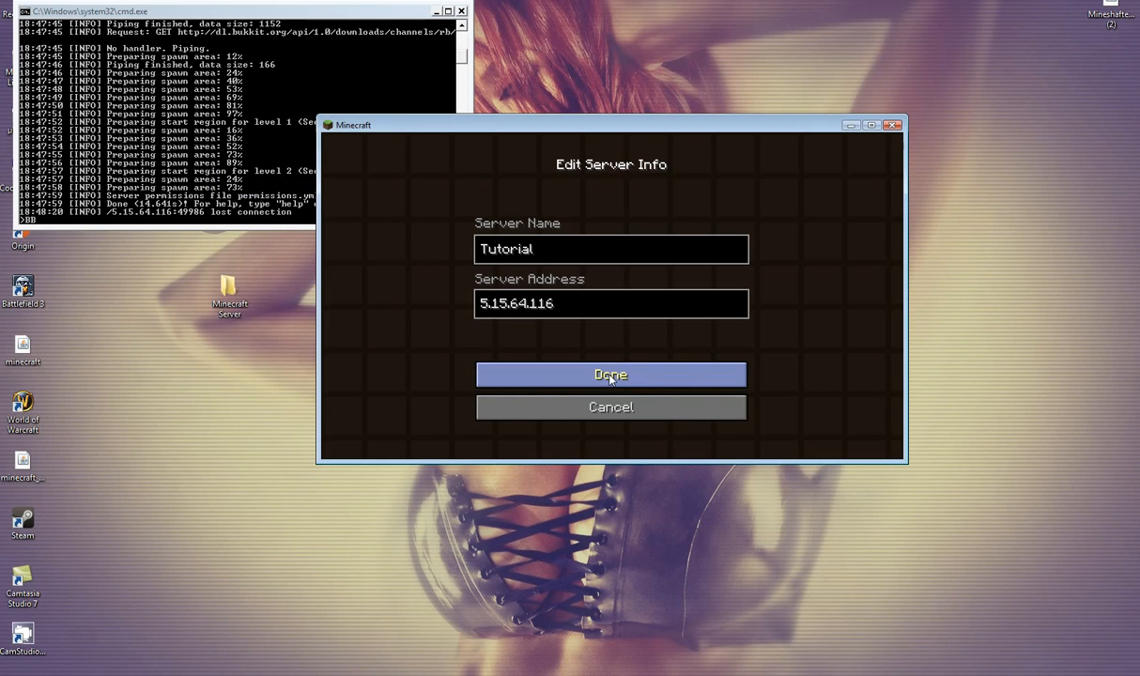
click(611, 375)
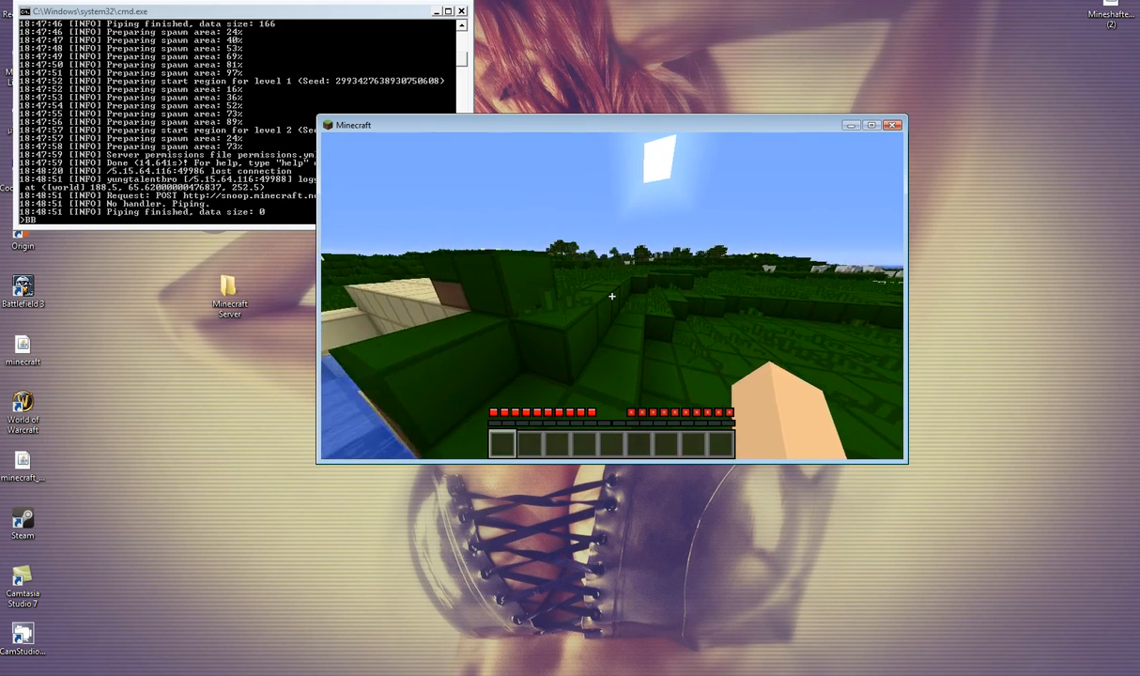
mouse_move(613, 297)
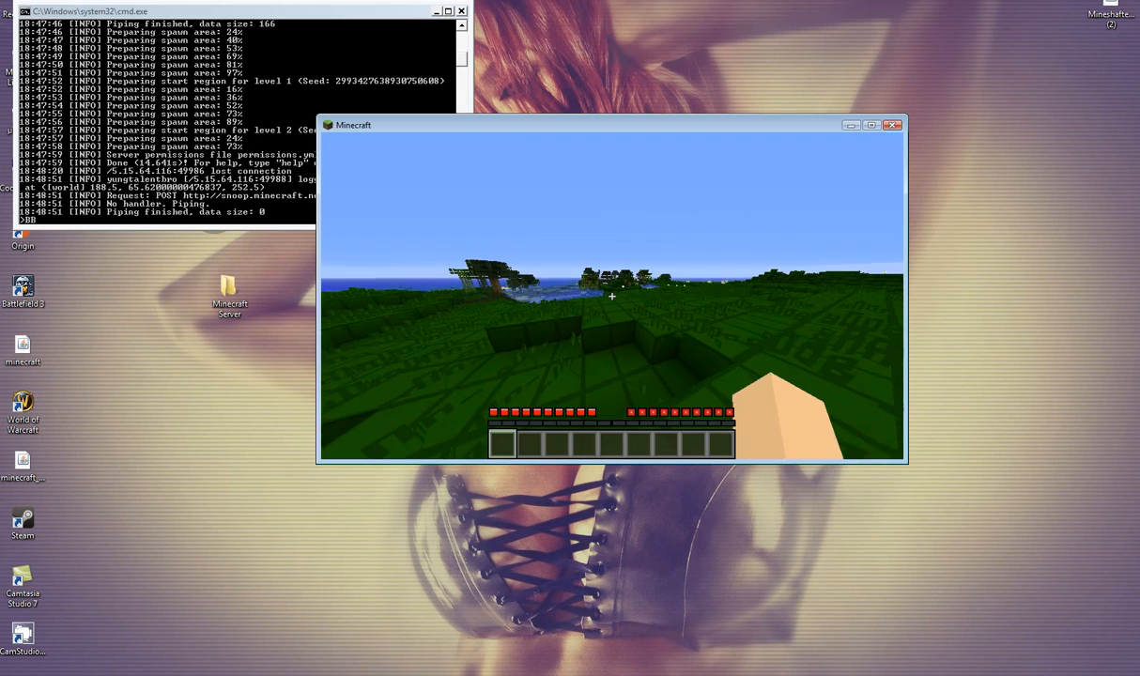
mouse_move(613, 297)
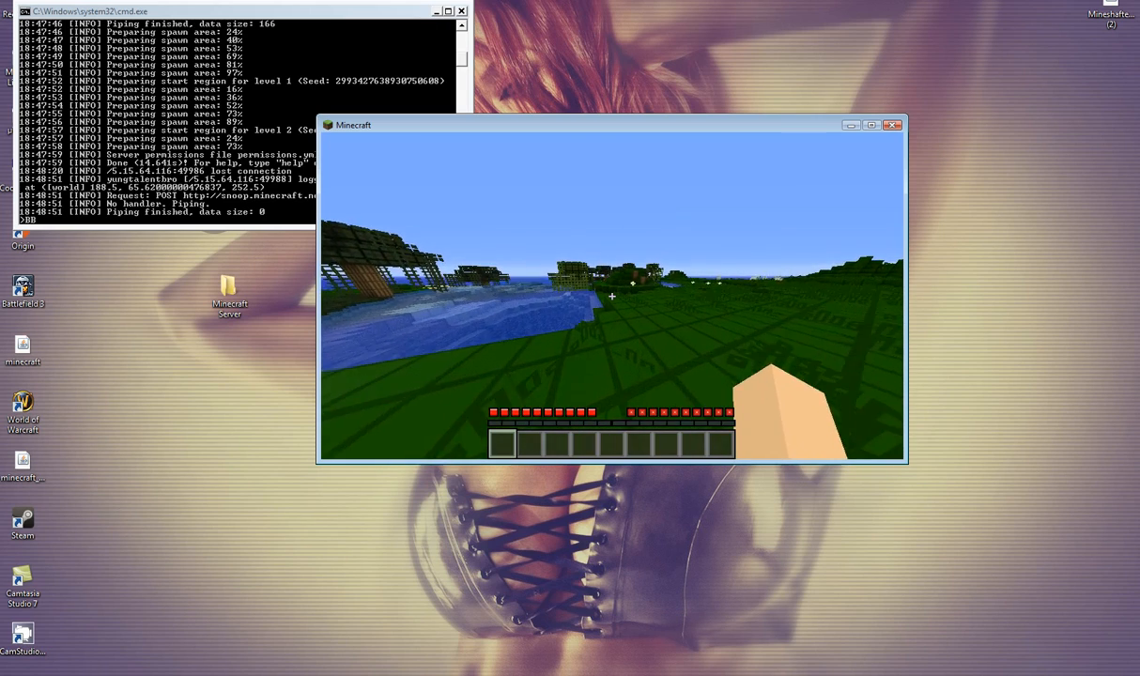